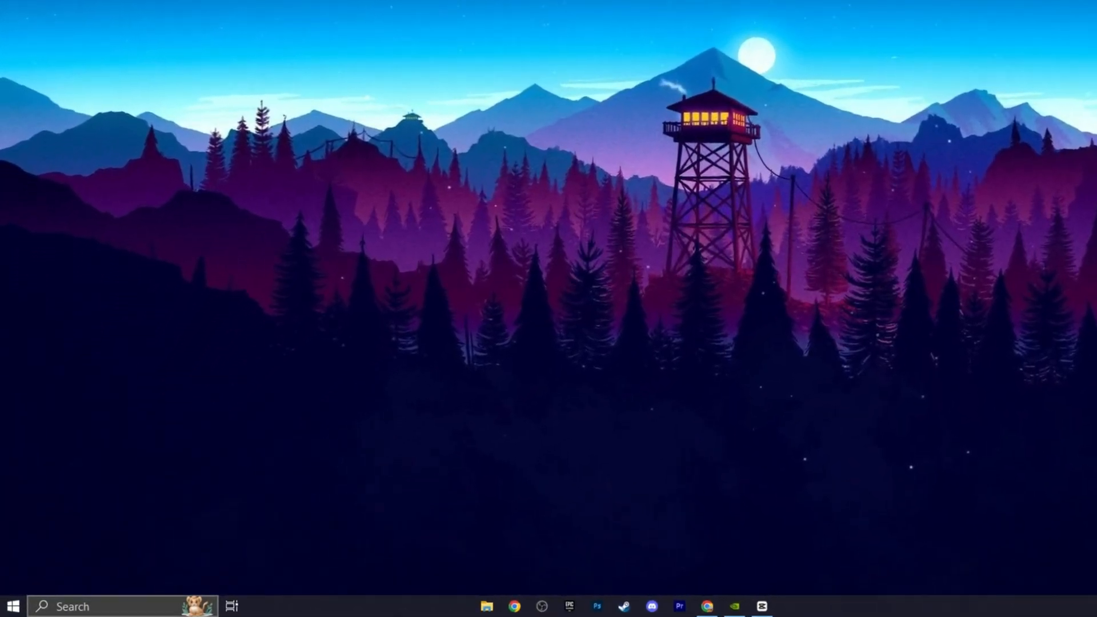
Disable the High Precision Event Timer under System devices in Device Manager
text(device)
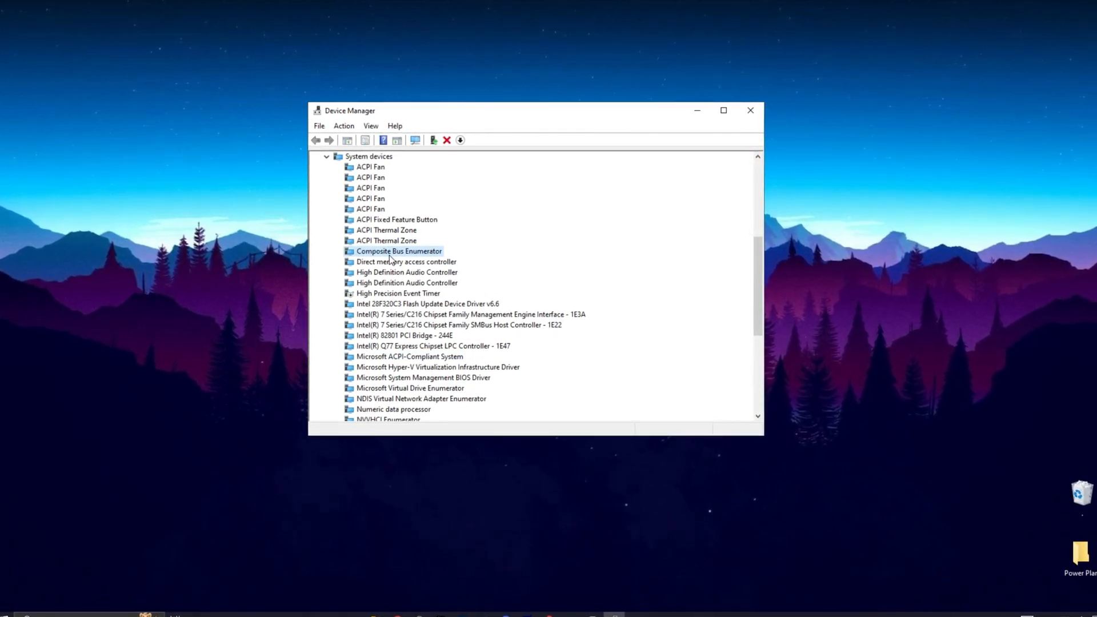
click(397, 295)
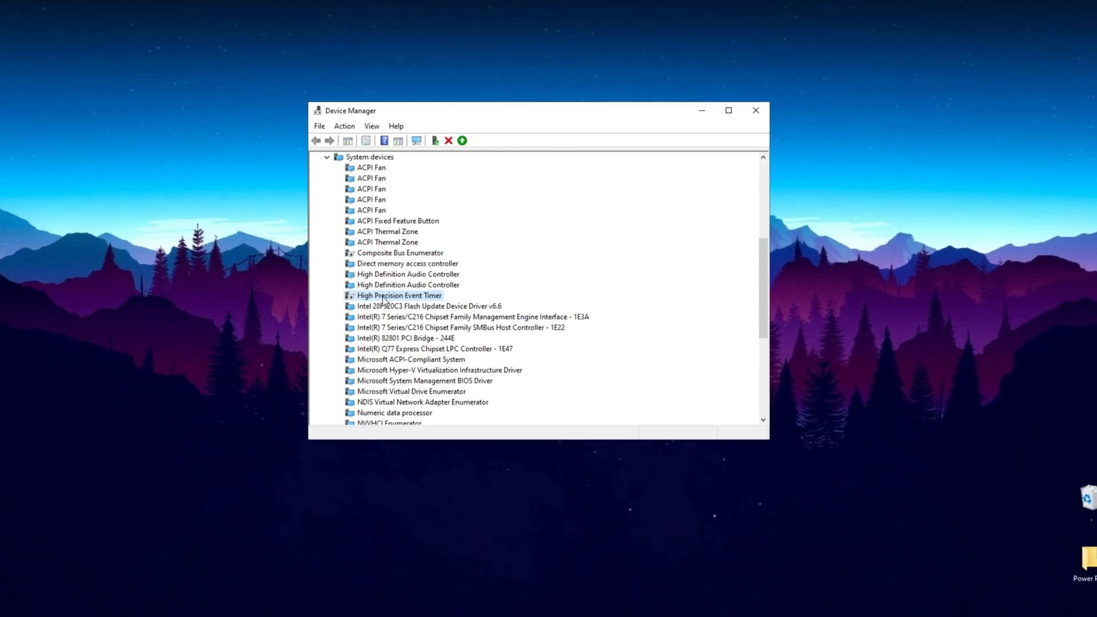
right_click(427, 307)
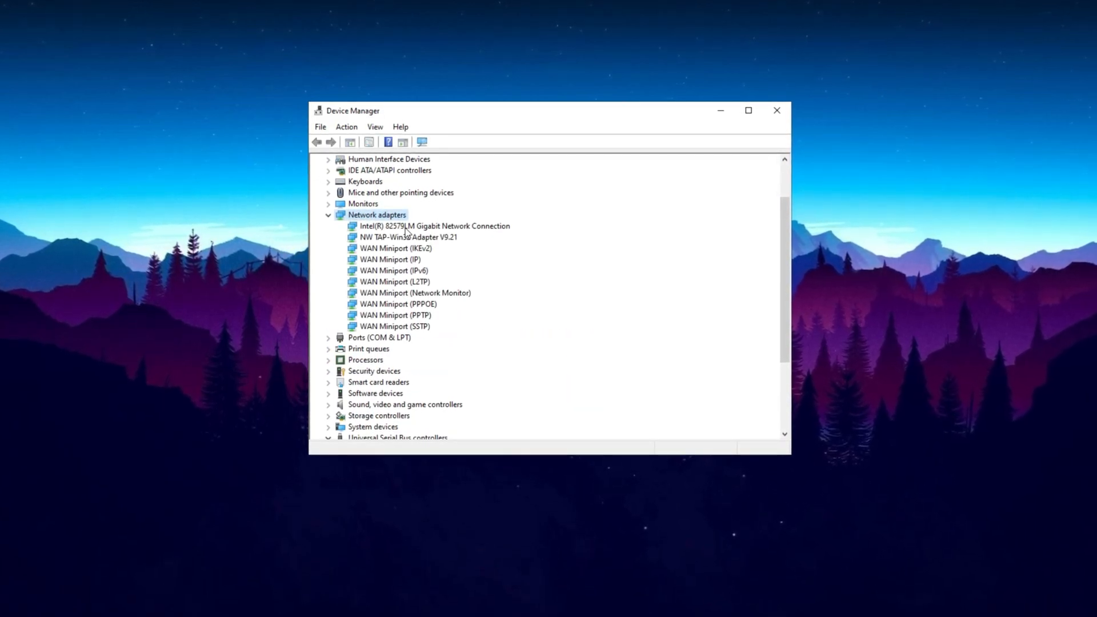
Stop Windows turning off the Intel 82579LM Gigabit adapter to save power, then close Device Manager
double_click(434, 226)
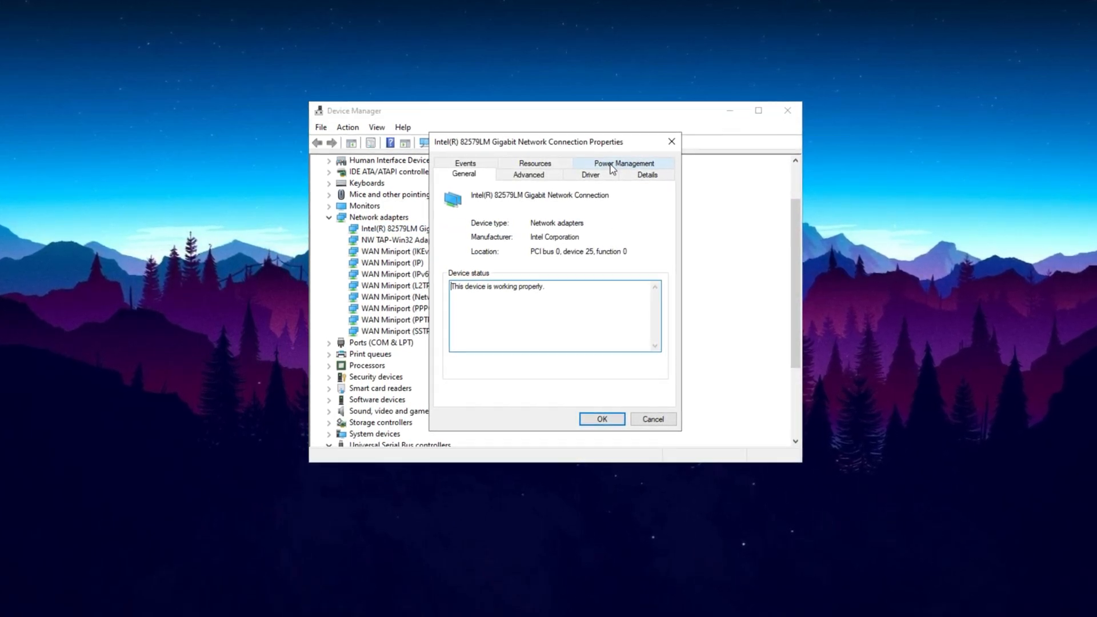
click(622, 163)
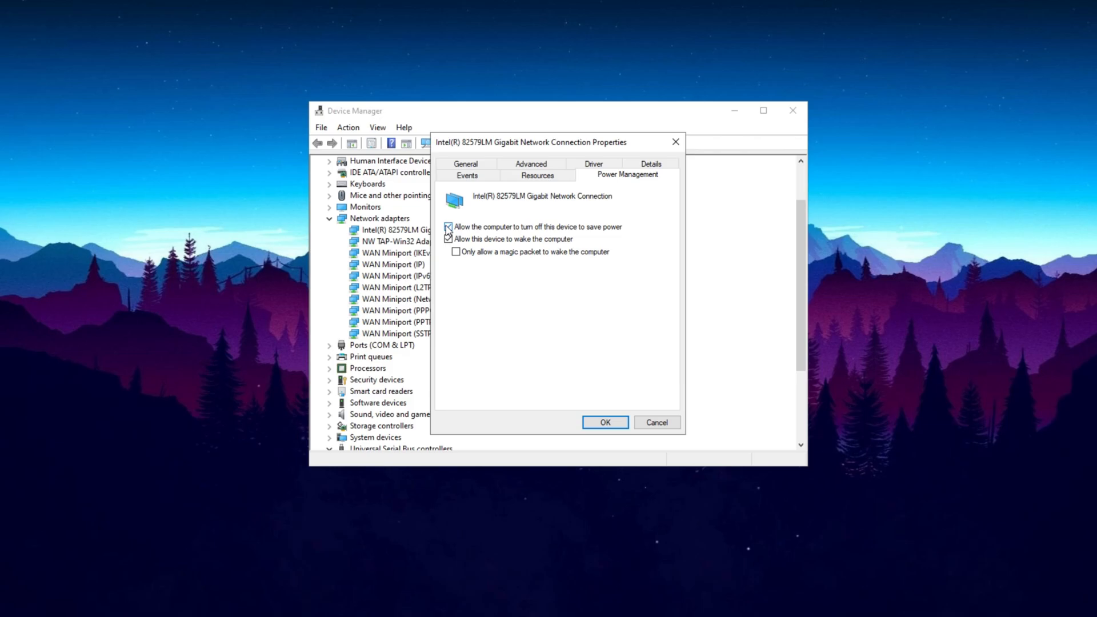
click(450, 228)
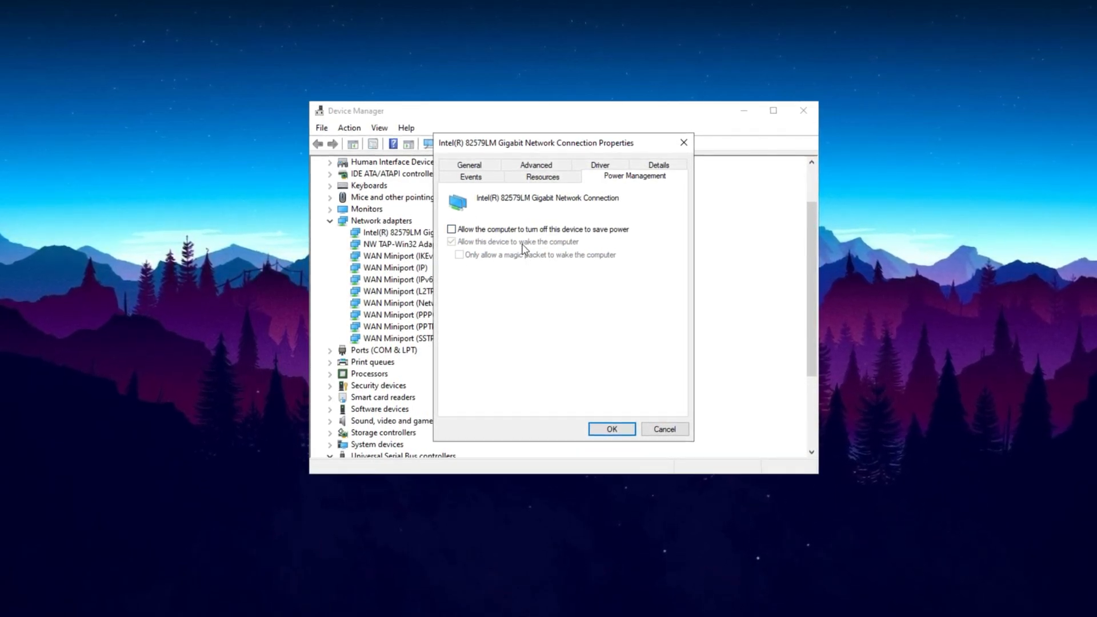
click(610, 429)
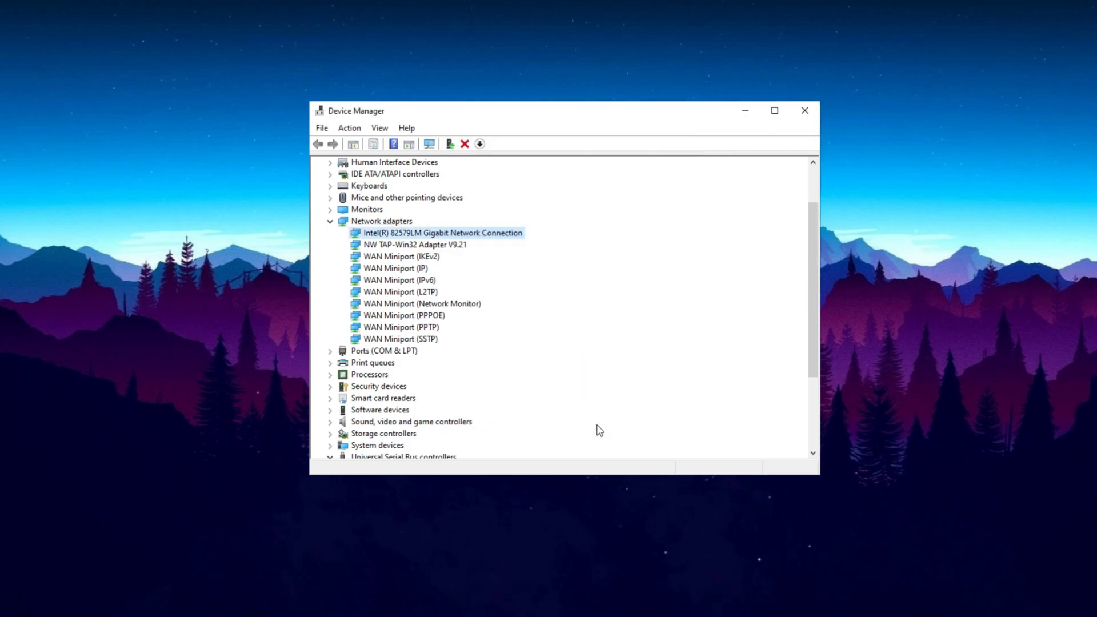
click(804, 111)
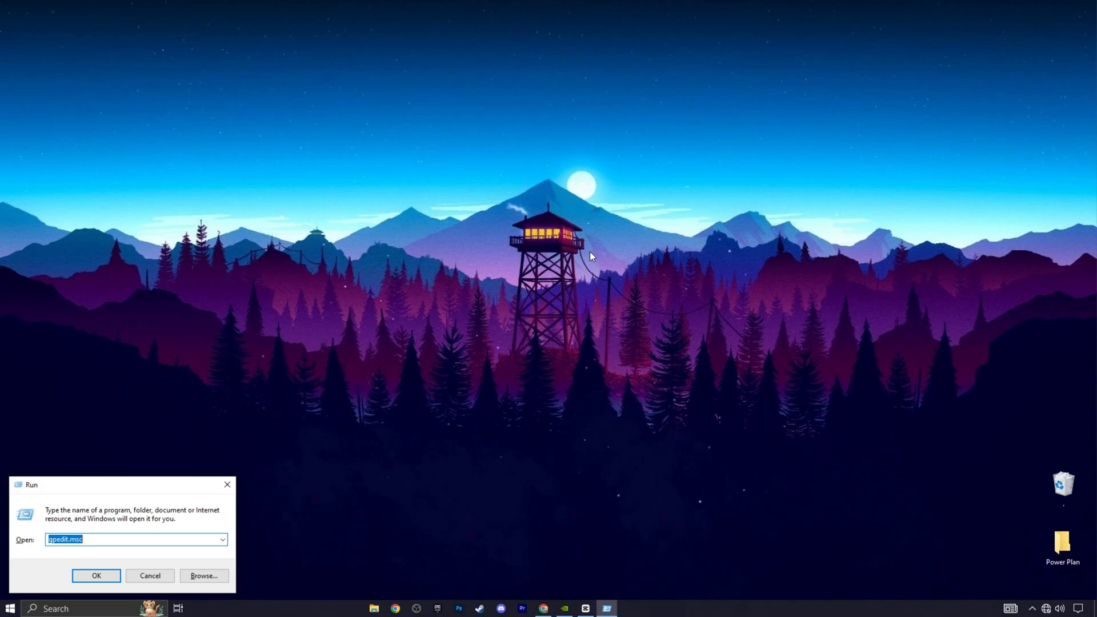
Run gpedit.msc to launch the Local Group Policy Editor
drag(591, 255, 511, 287)
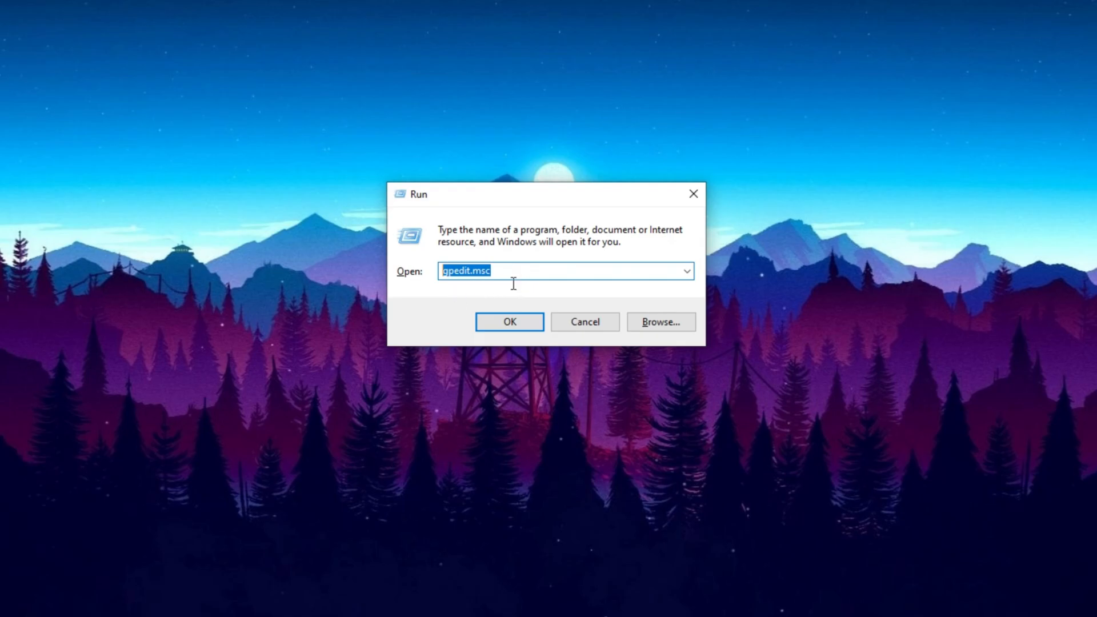
click(509, 322)
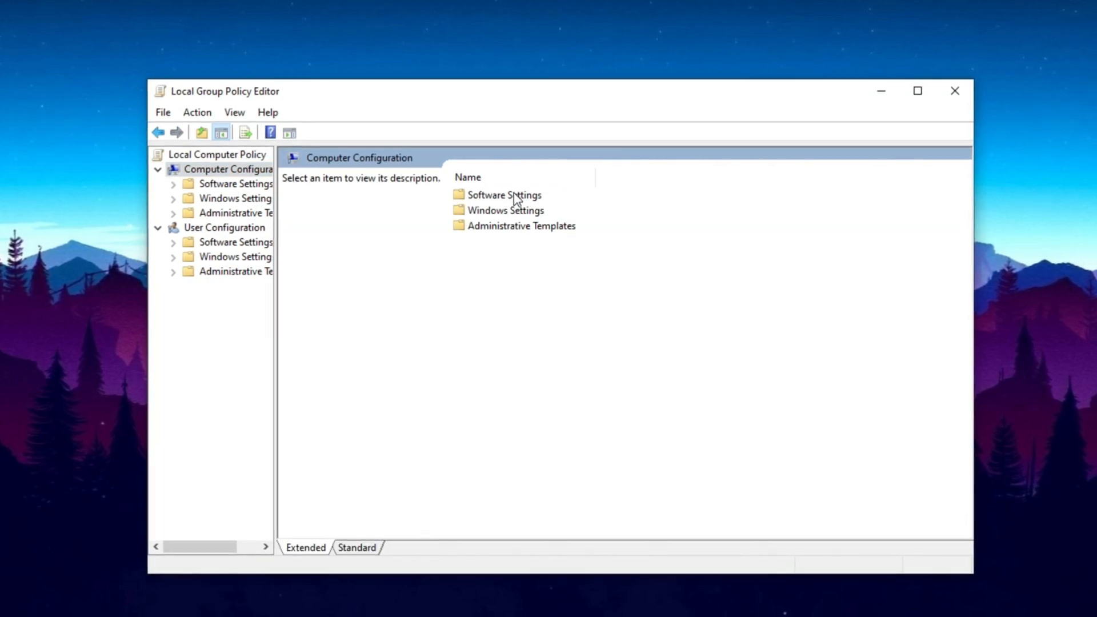
Navigate Administrative Templates > System > Power Management > Power Throttling Settings
click(521, 225)
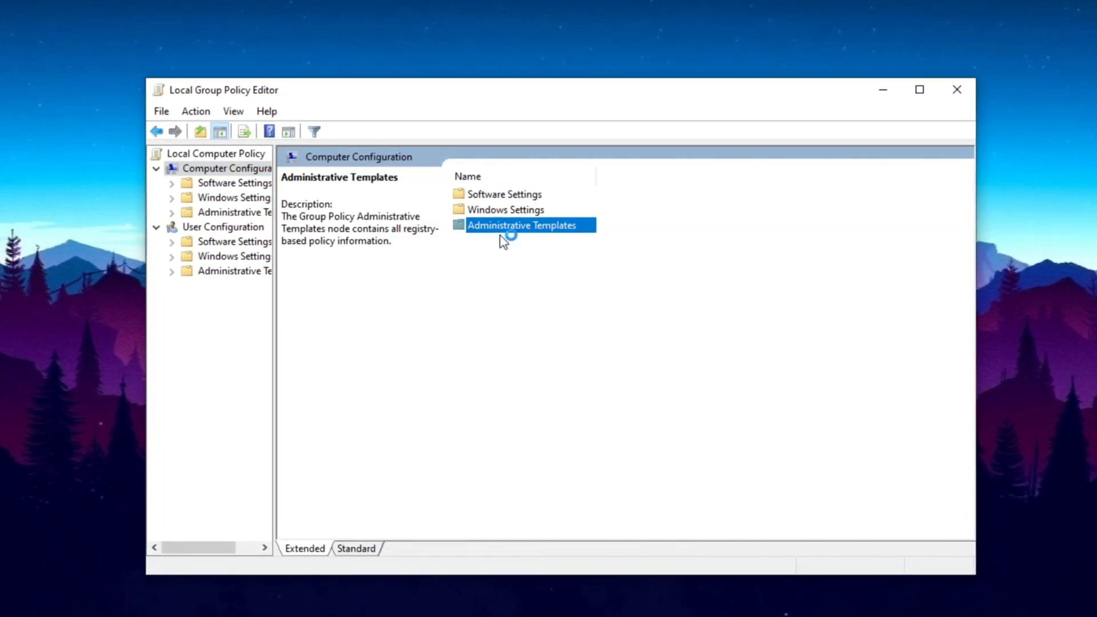
double_click(521, 225)
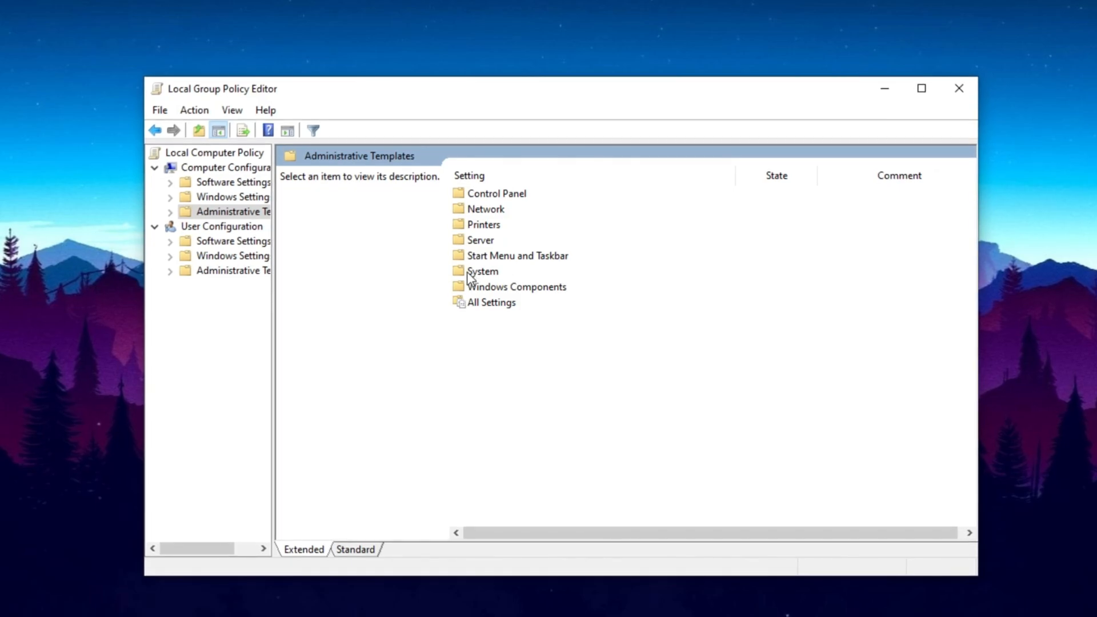
double_click(483, 272)
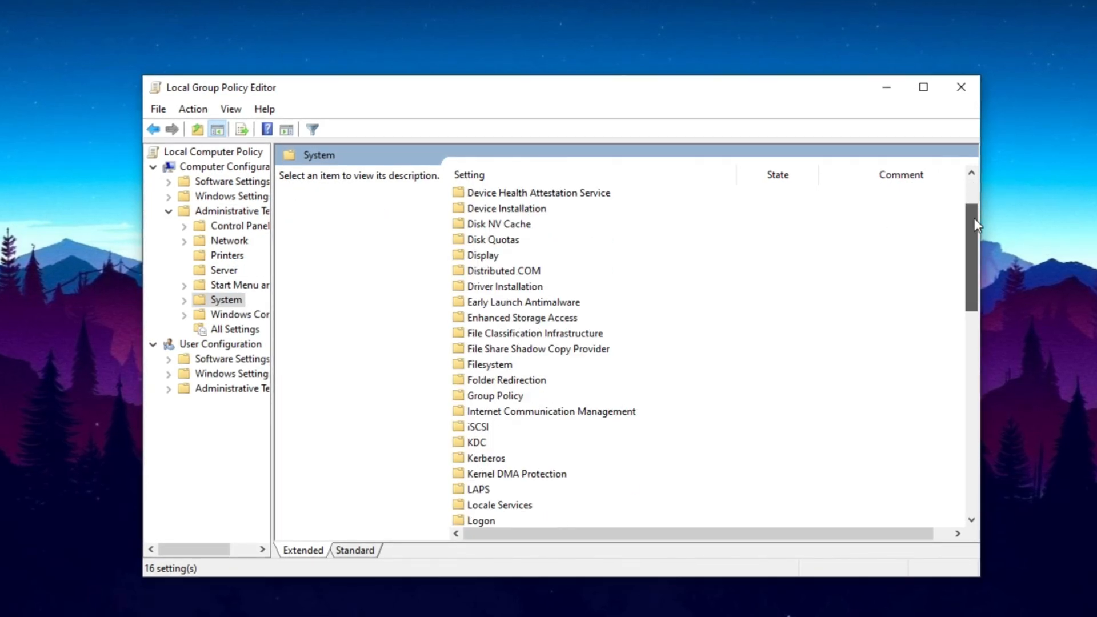
scroll(down, 3)
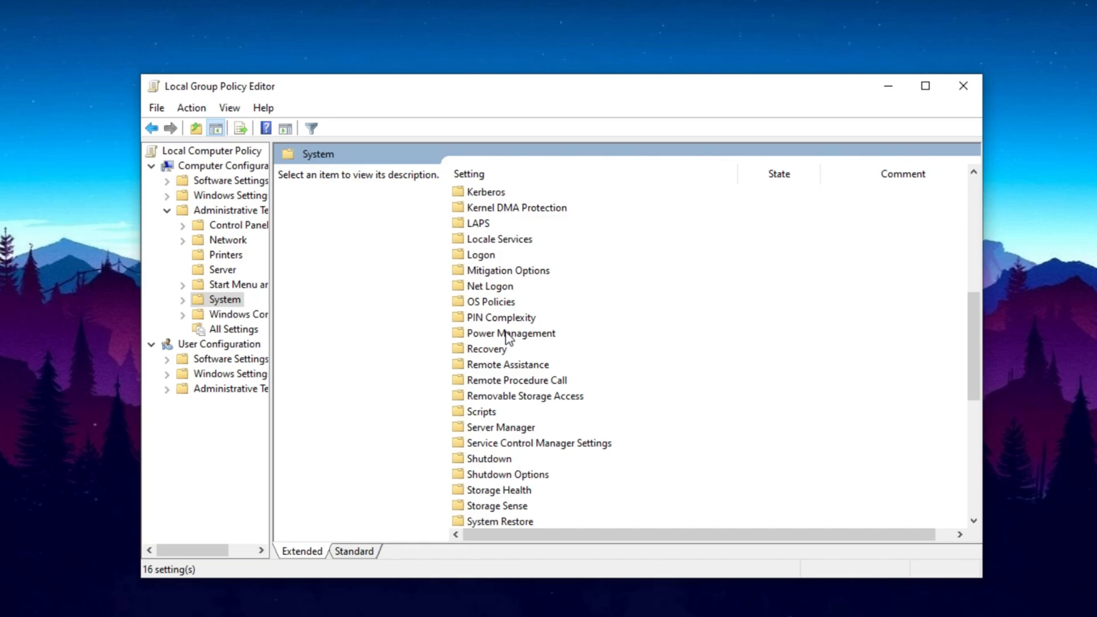
double_click(511, 333)
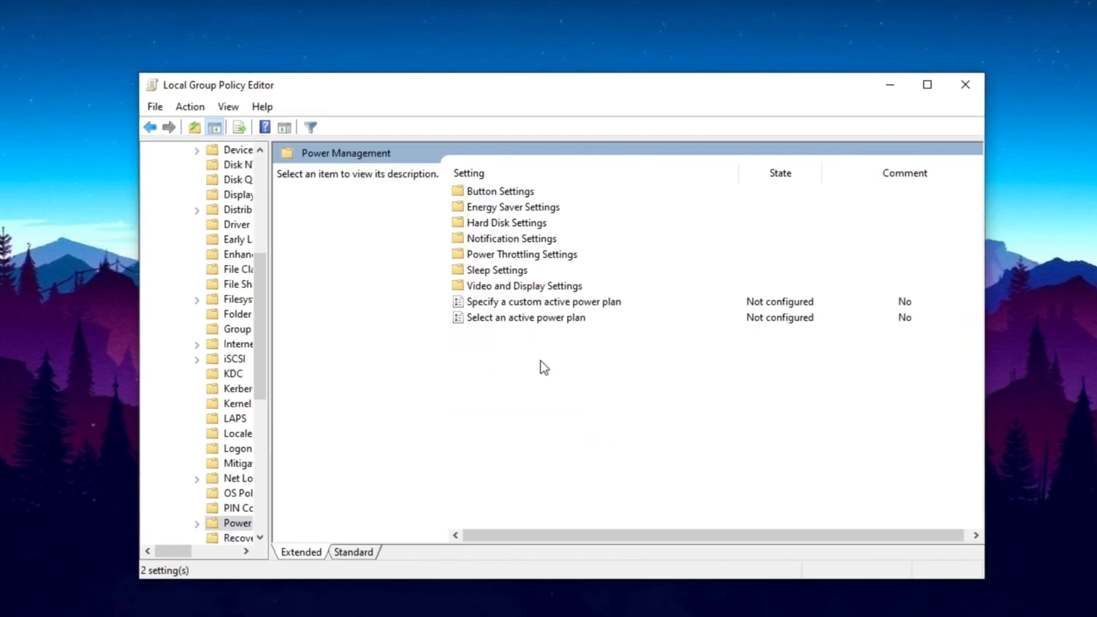
click(521, 253)
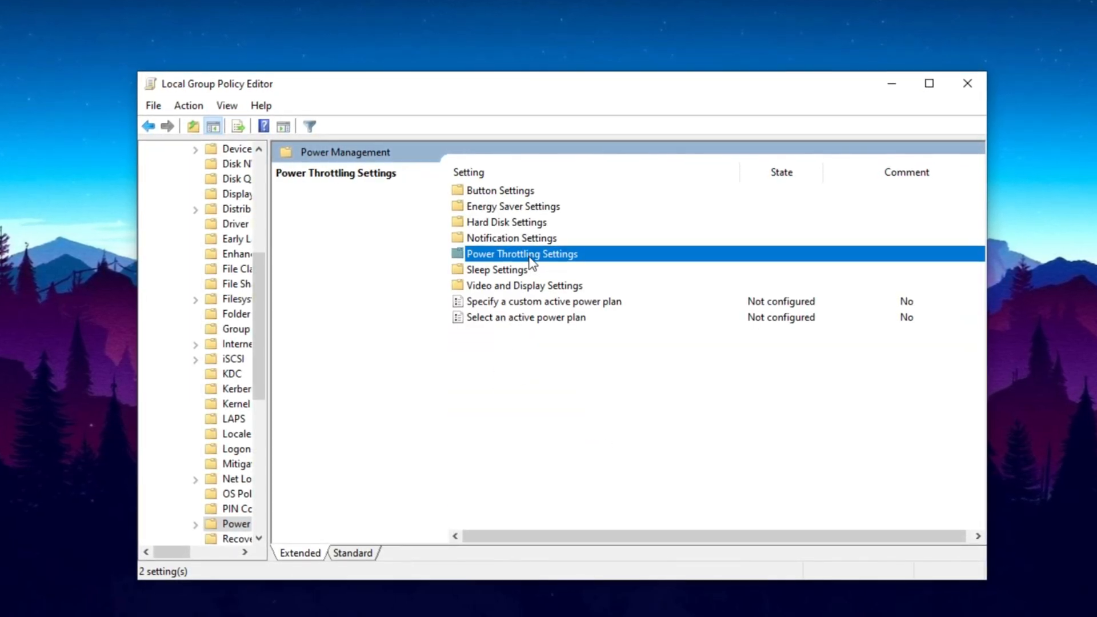
double_click(521, 254)
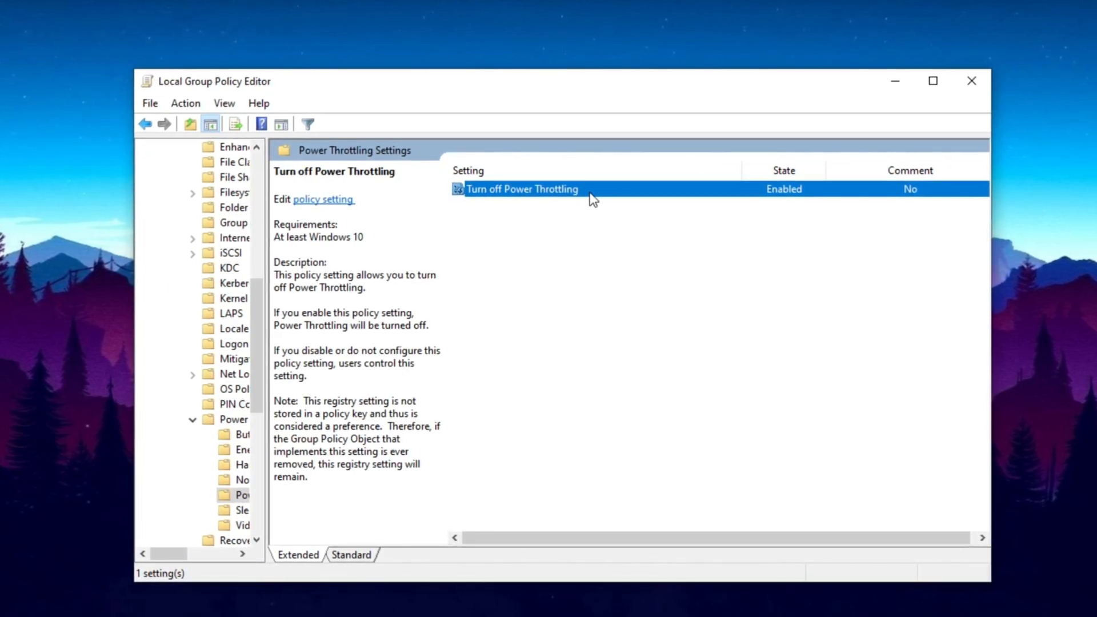
Set Turn off Power Throttling to Enabled and close the editor
double_click(521, 188)
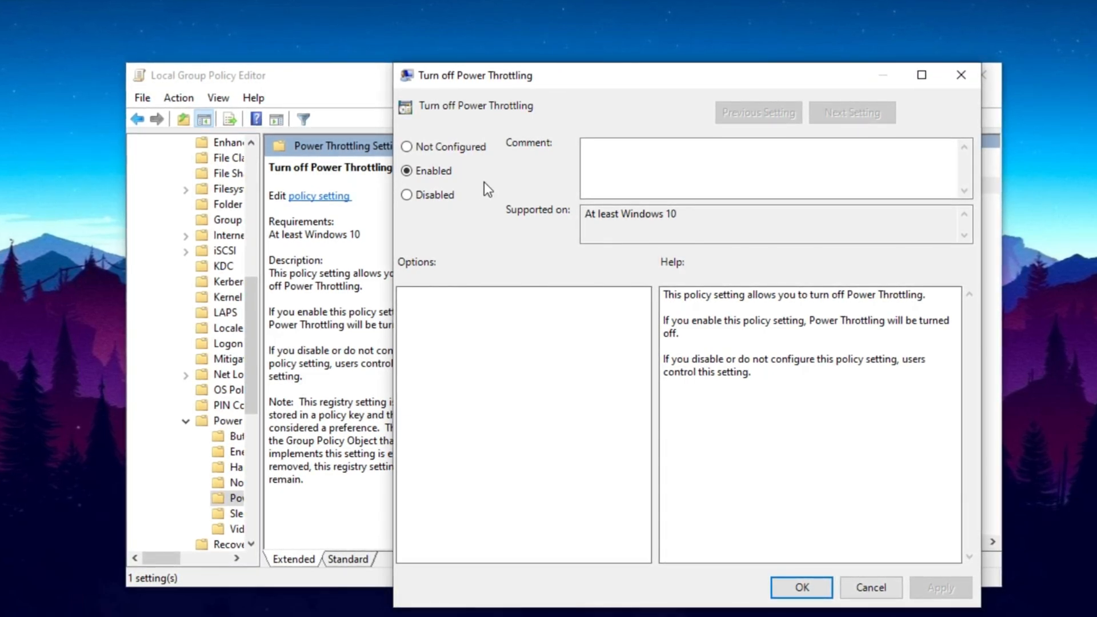
click(800, 587)
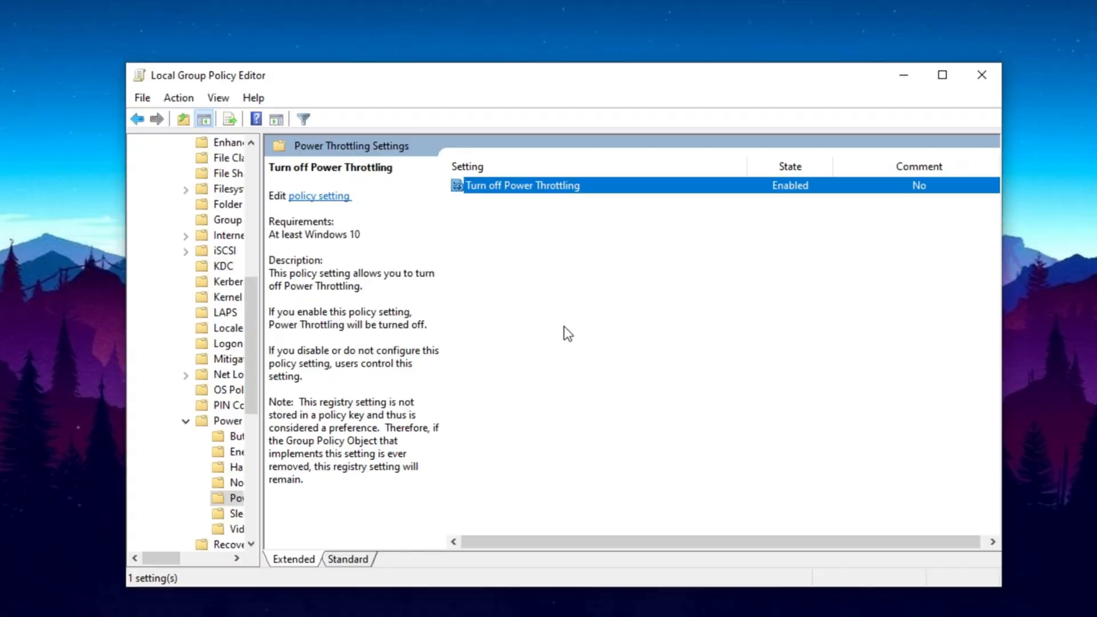
click(980, 76)
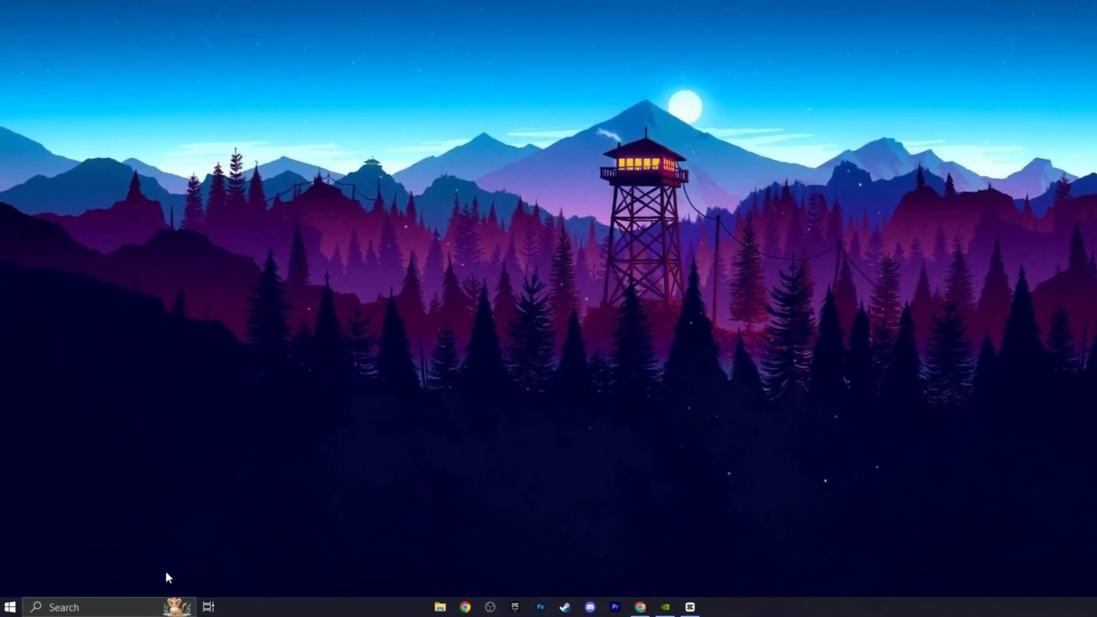
Set custom visual effects in Performance Options, keep processor scheduling for Programs, and close
text(adjust)
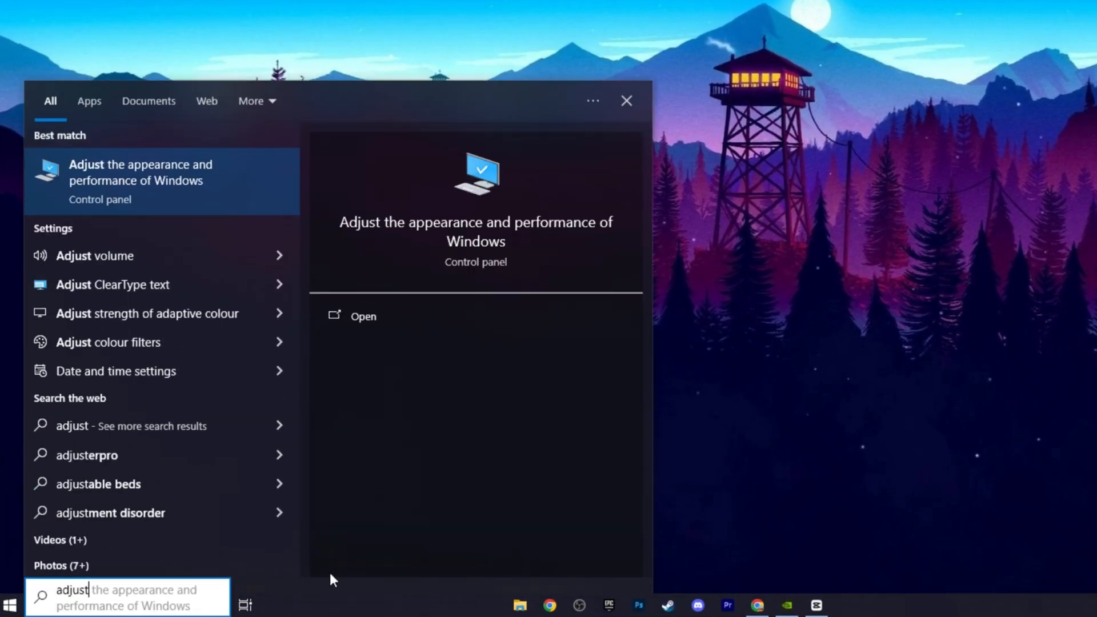
click(362, 317)
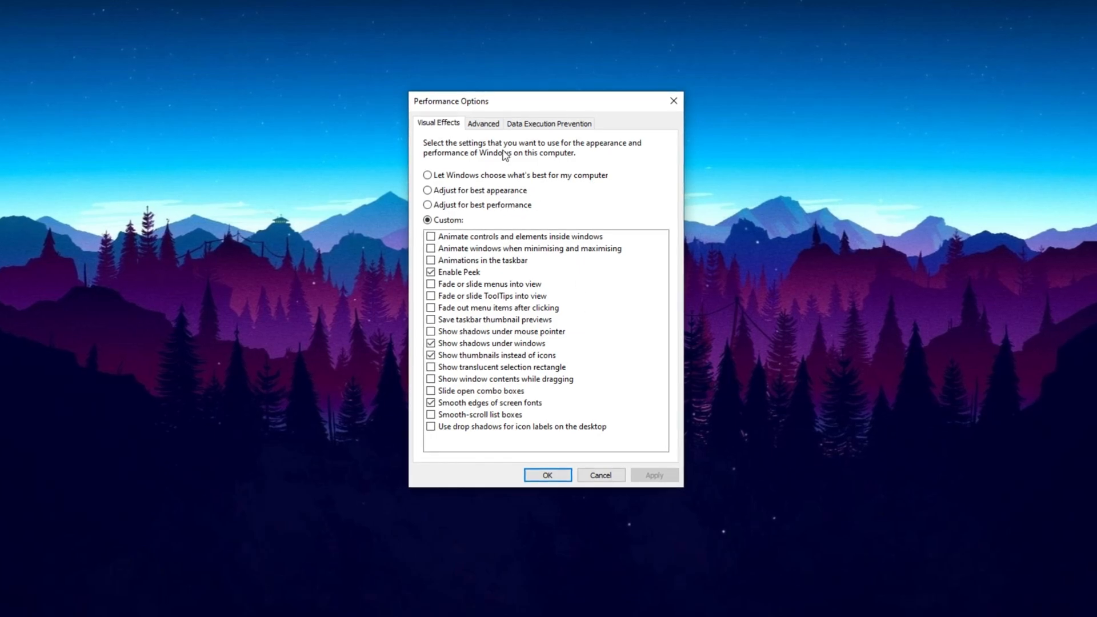
click(483, 122)
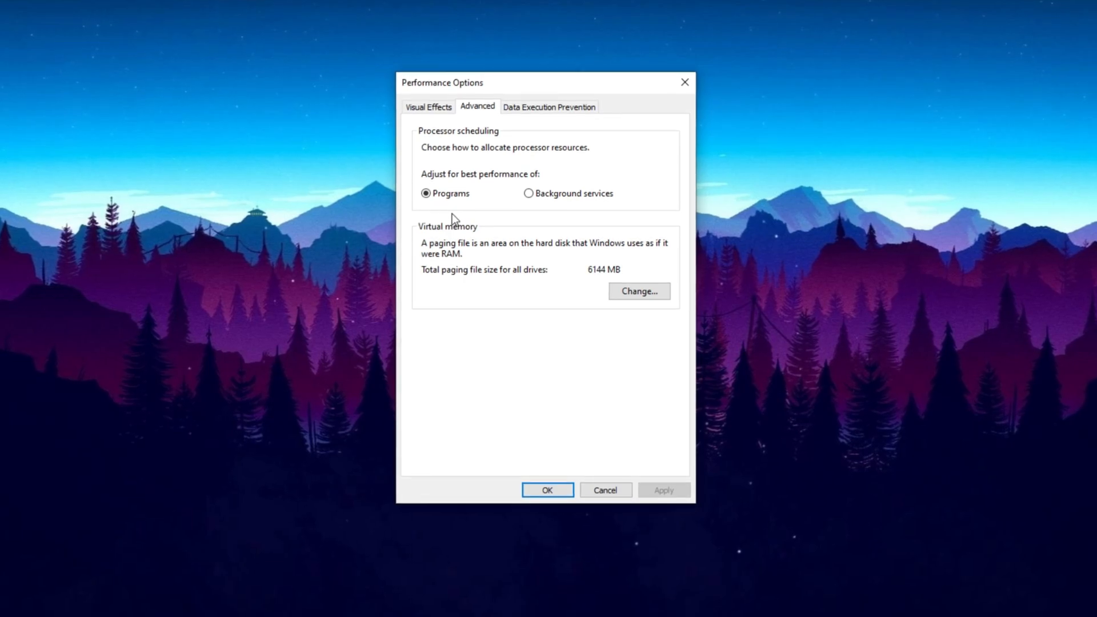
click(547, 491)
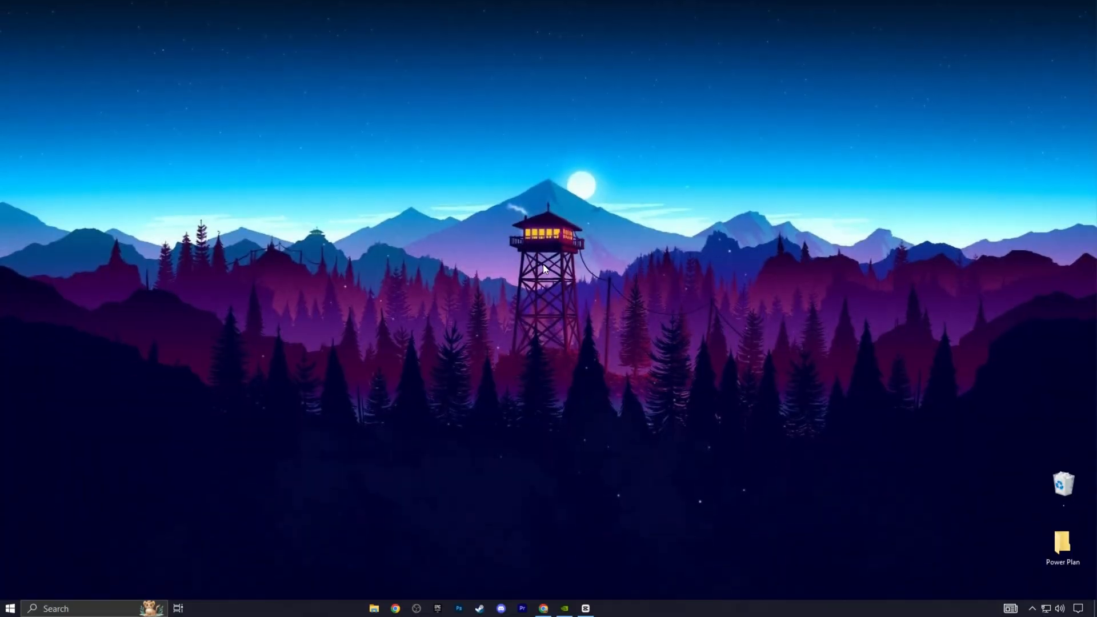
In System Configuration's boot advanced options, set the number of processors to 8
text(system)
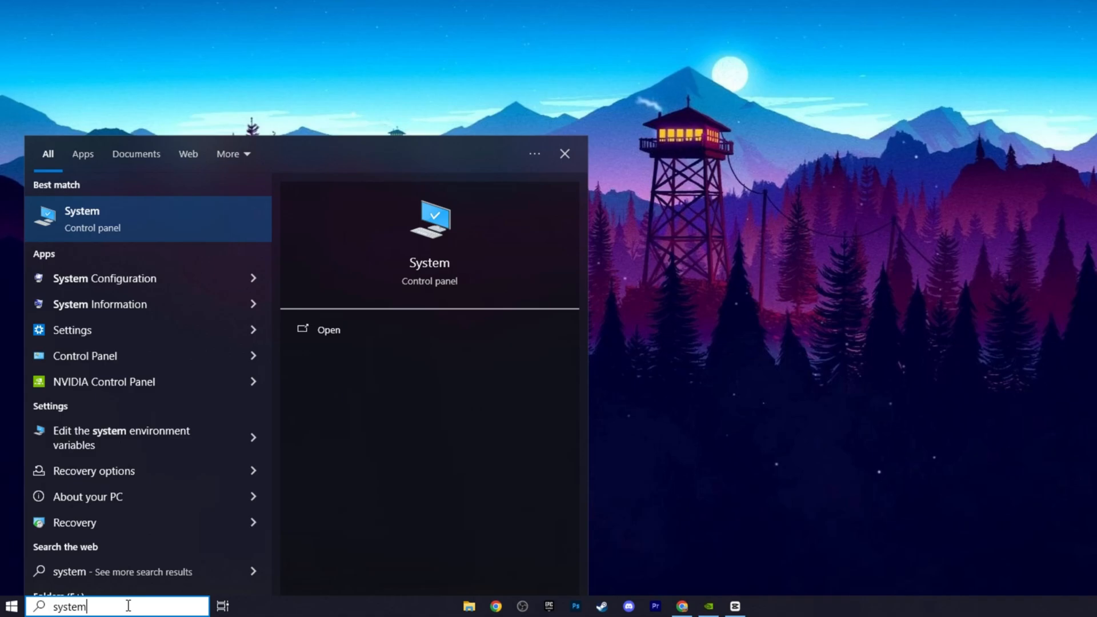
click(105, 278)
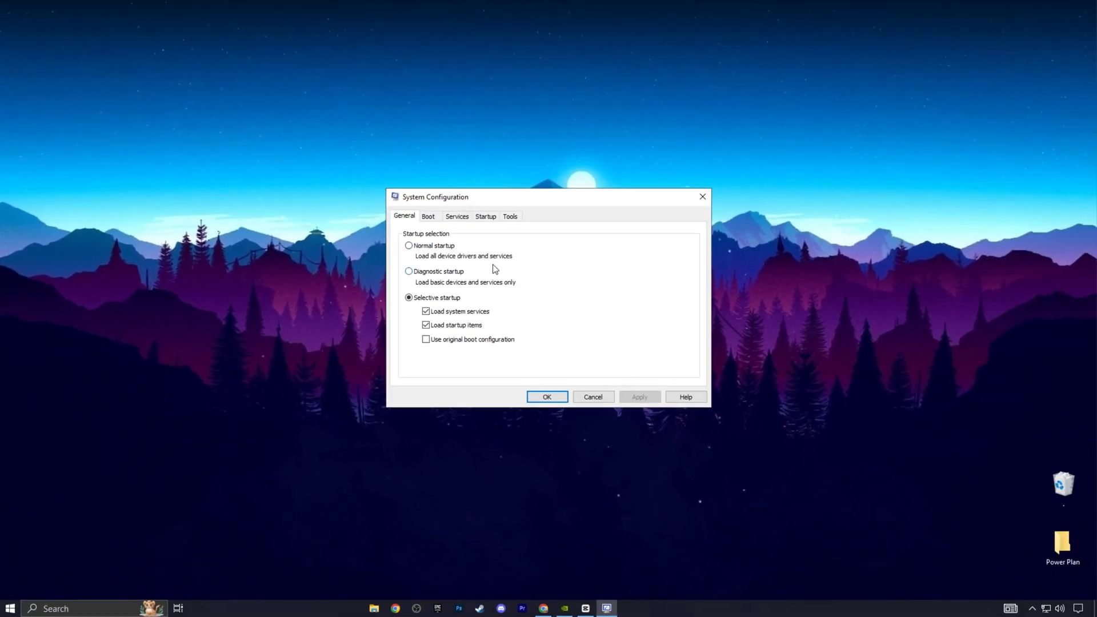
click(427, 217)
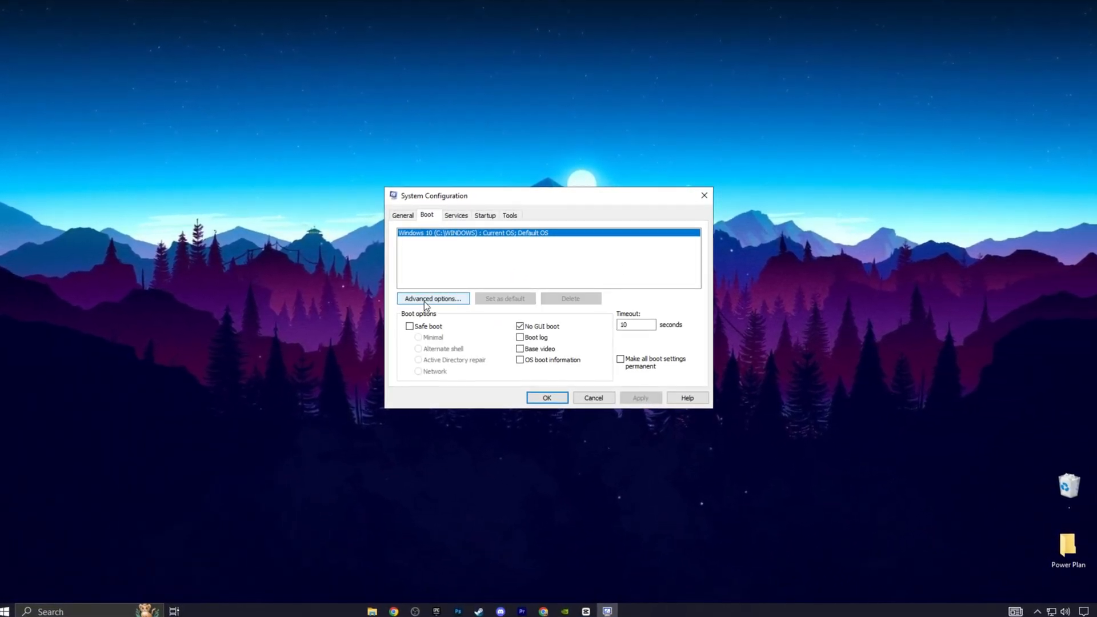
click(432, 299)
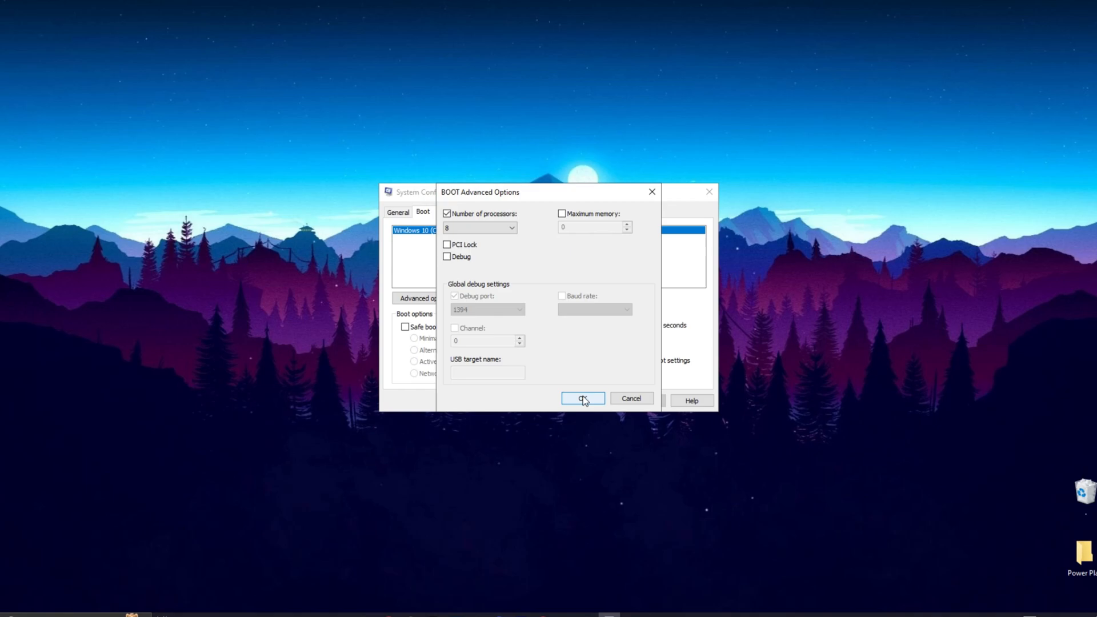
click(582, 398)
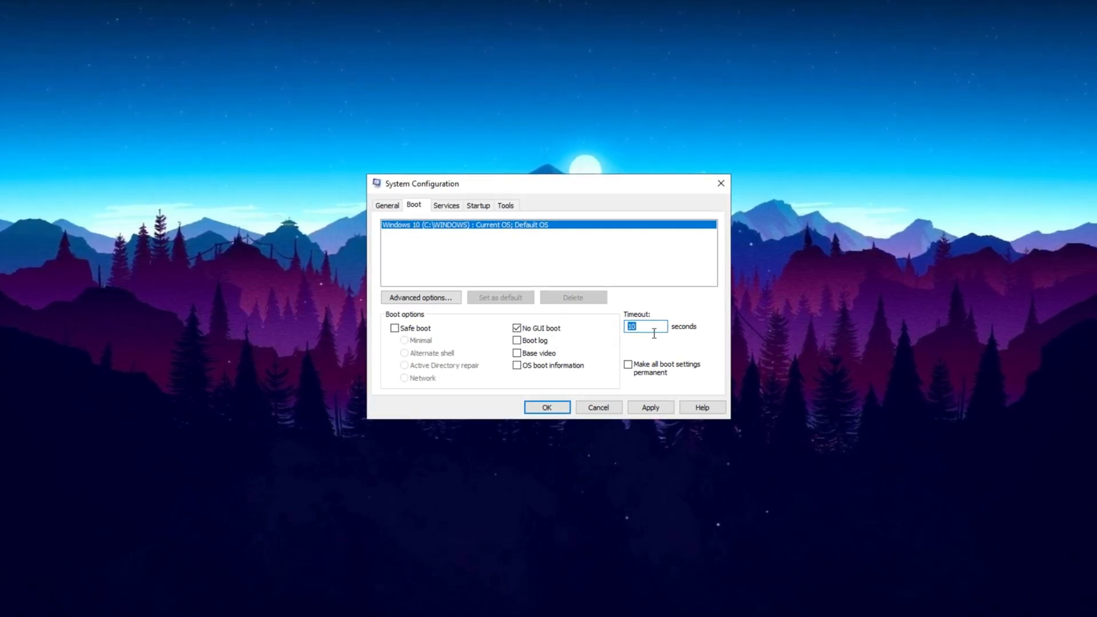
Set the boot timeout to 10 seconds and apply the boot settings
text(20)
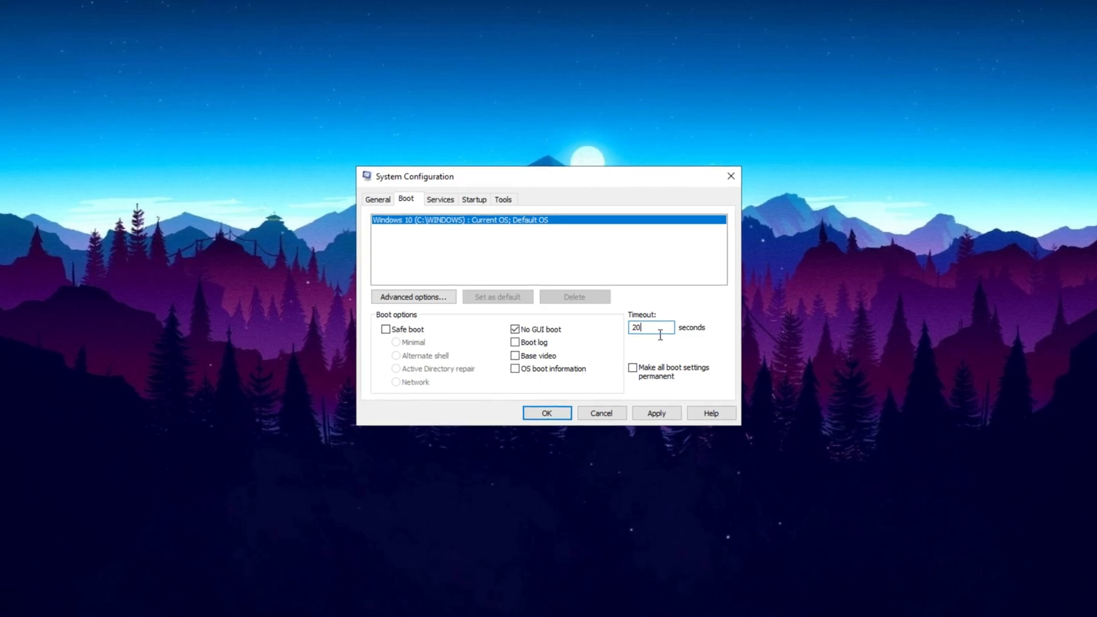
text(10)
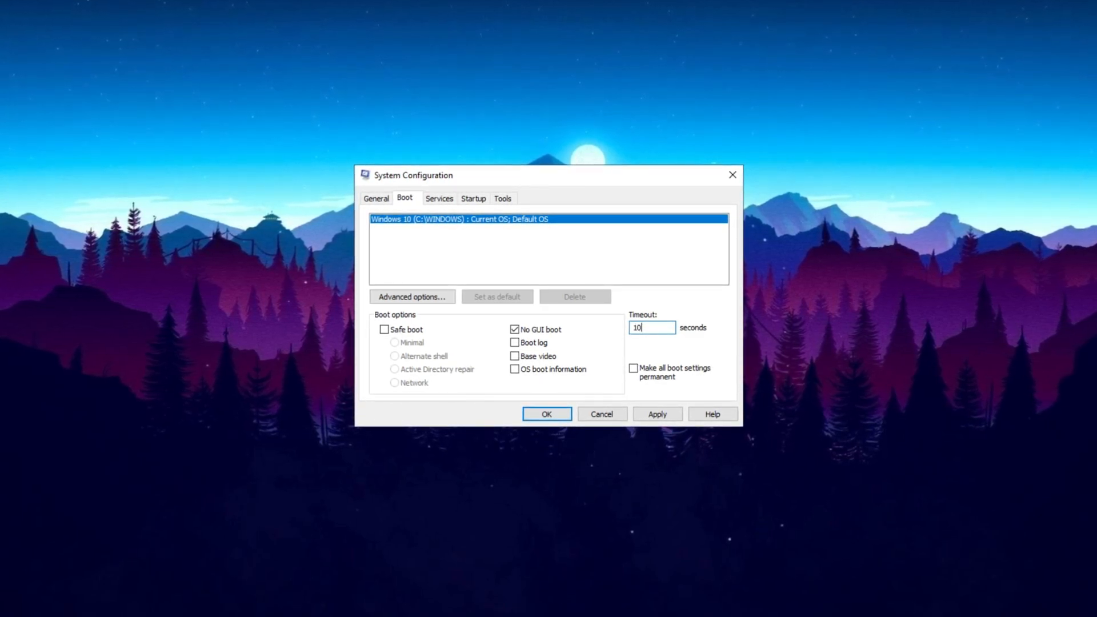
mouse_move(656, 351)
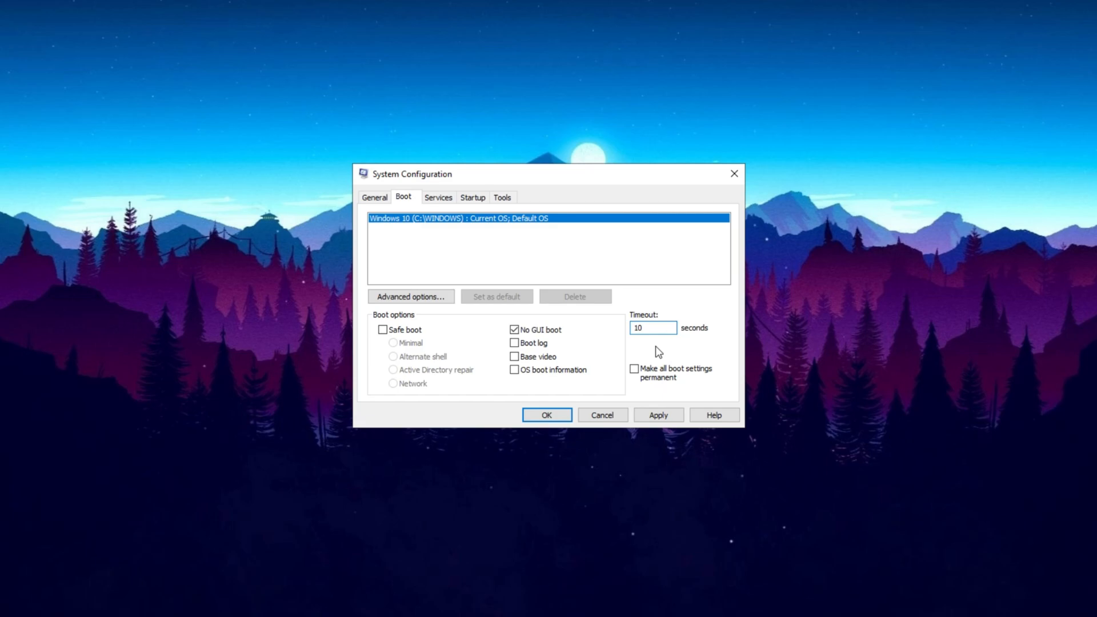
click(652, 328)
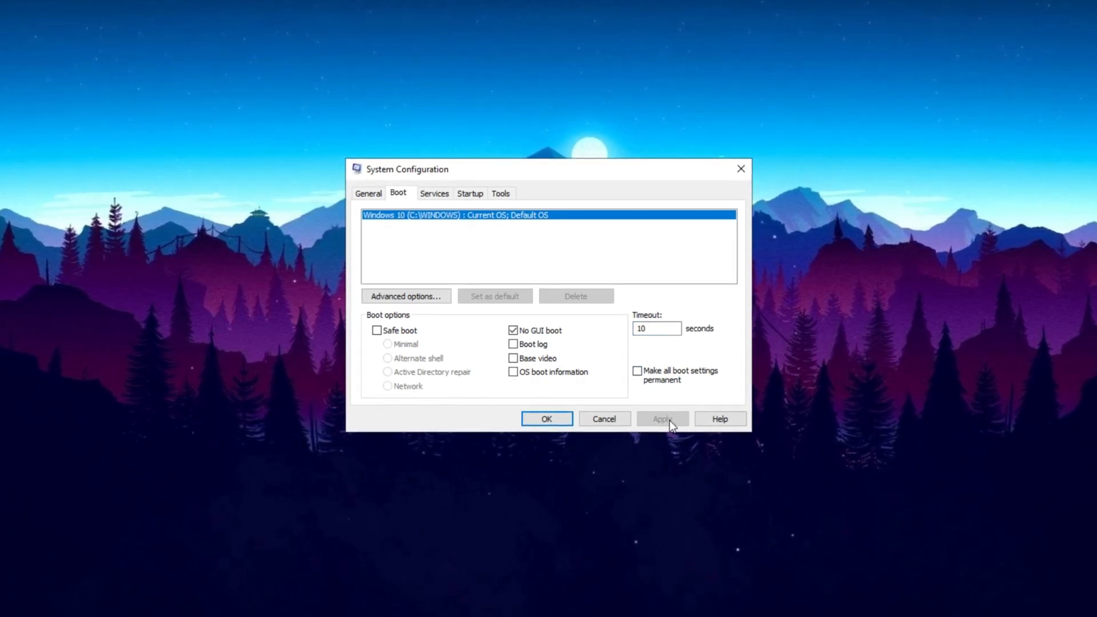
Close System Configuration with OK and launch Optimizer from the desktop
click(546, 418)
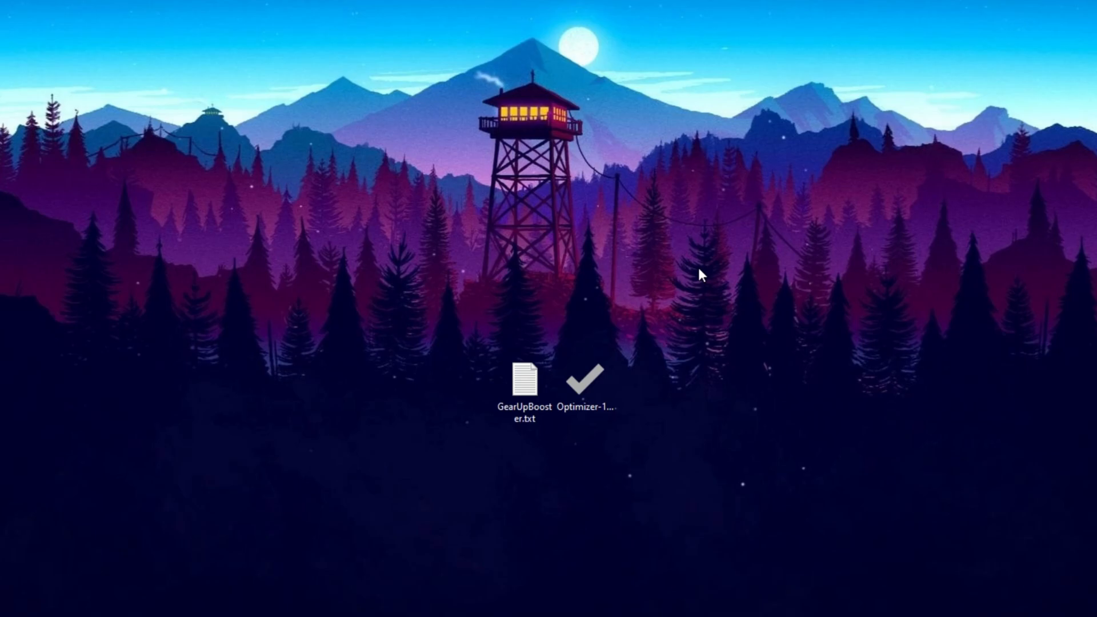
mouse_move(607, 300)
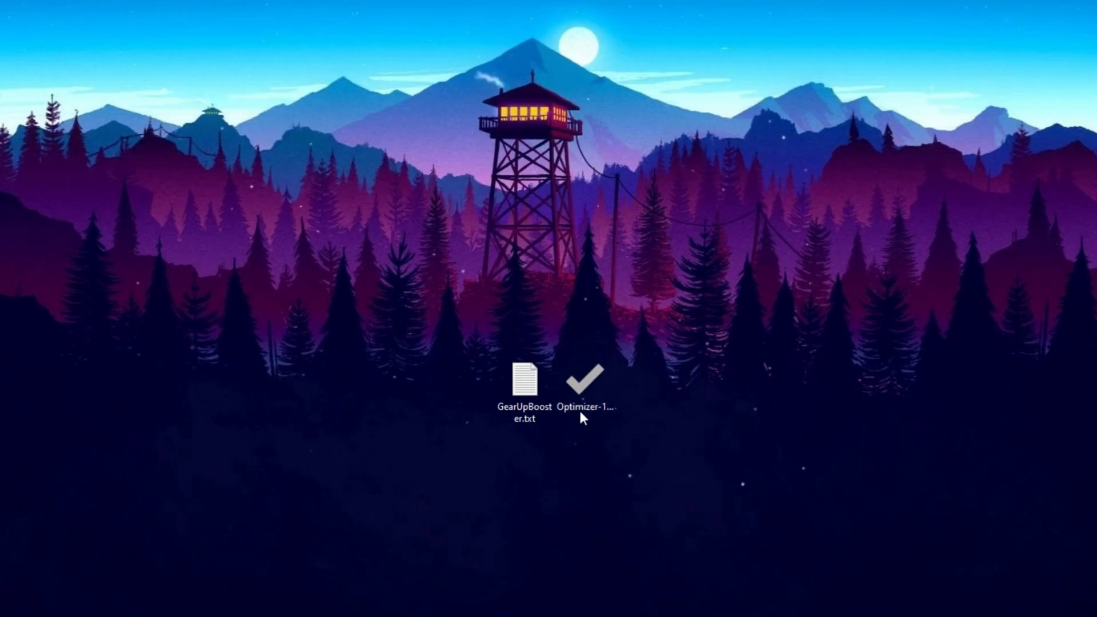
double_click(584, 378)
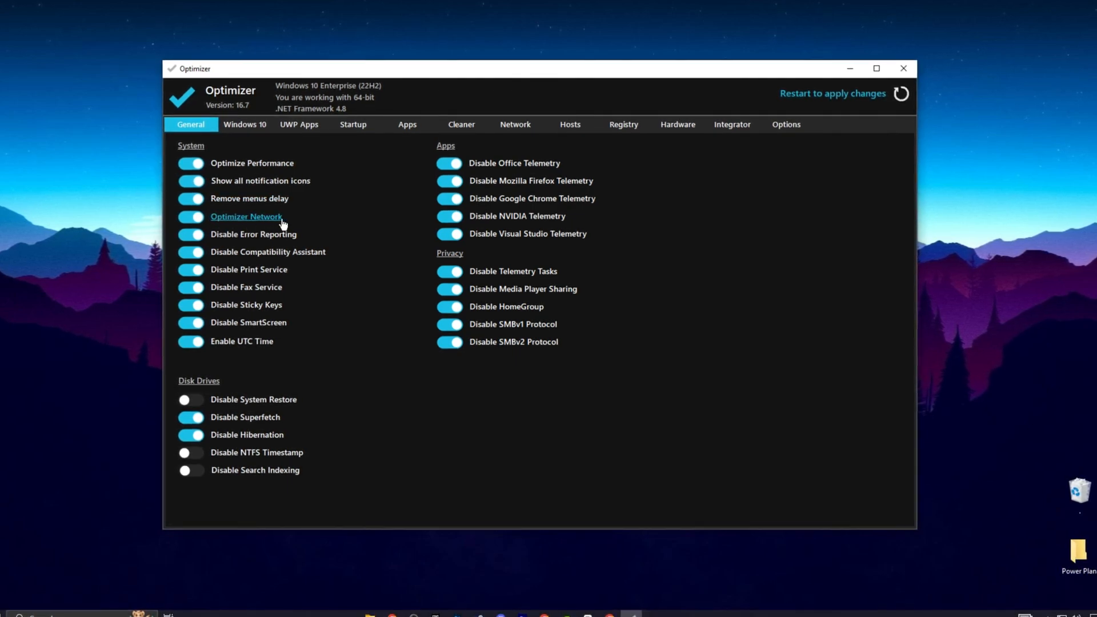
mouse_move(266, 238)
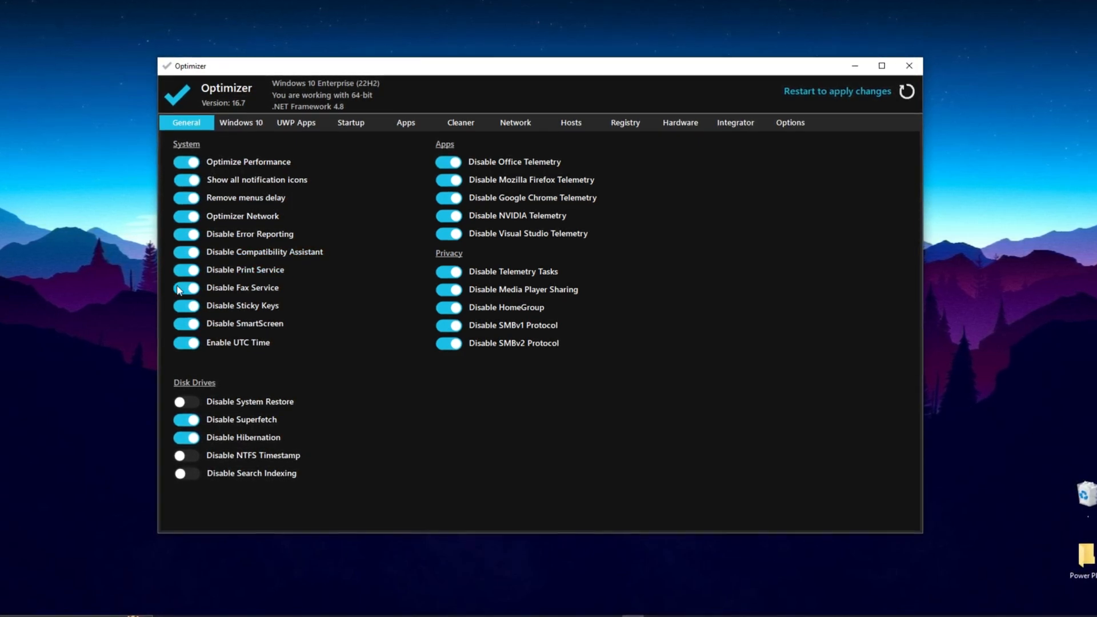
mouse_move(228, 311)
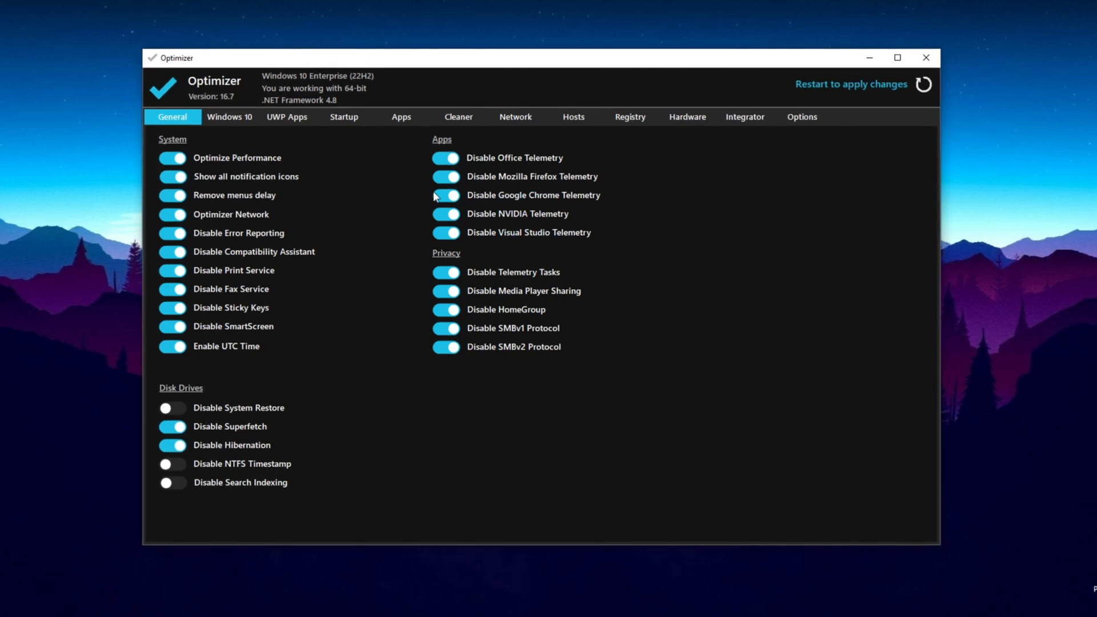
mouse_move(438, 304)
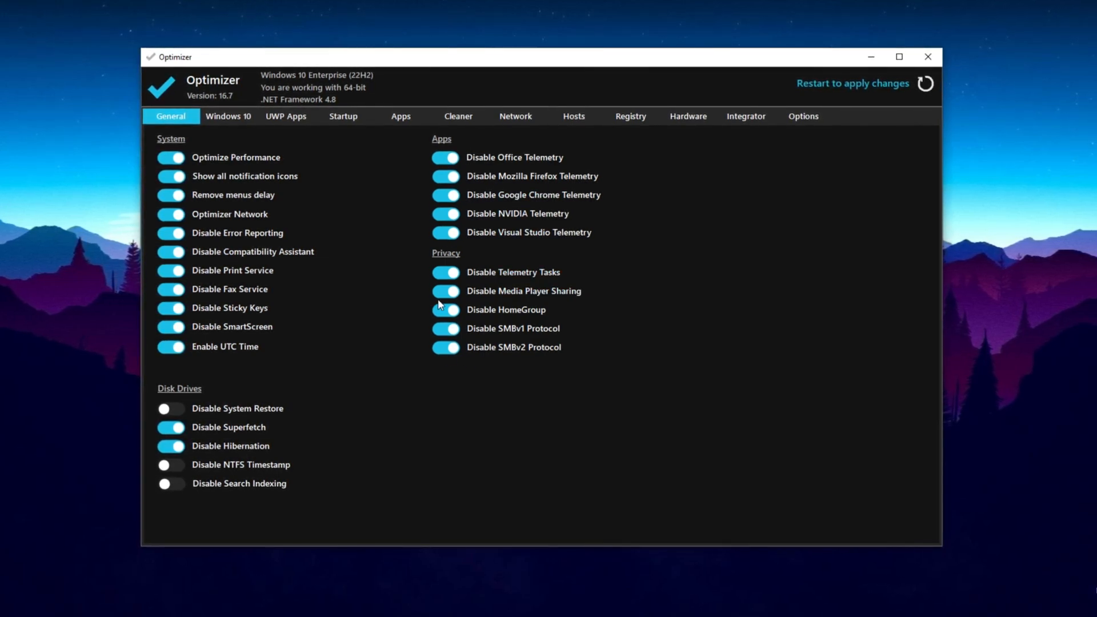
mouse_move(491, 441)
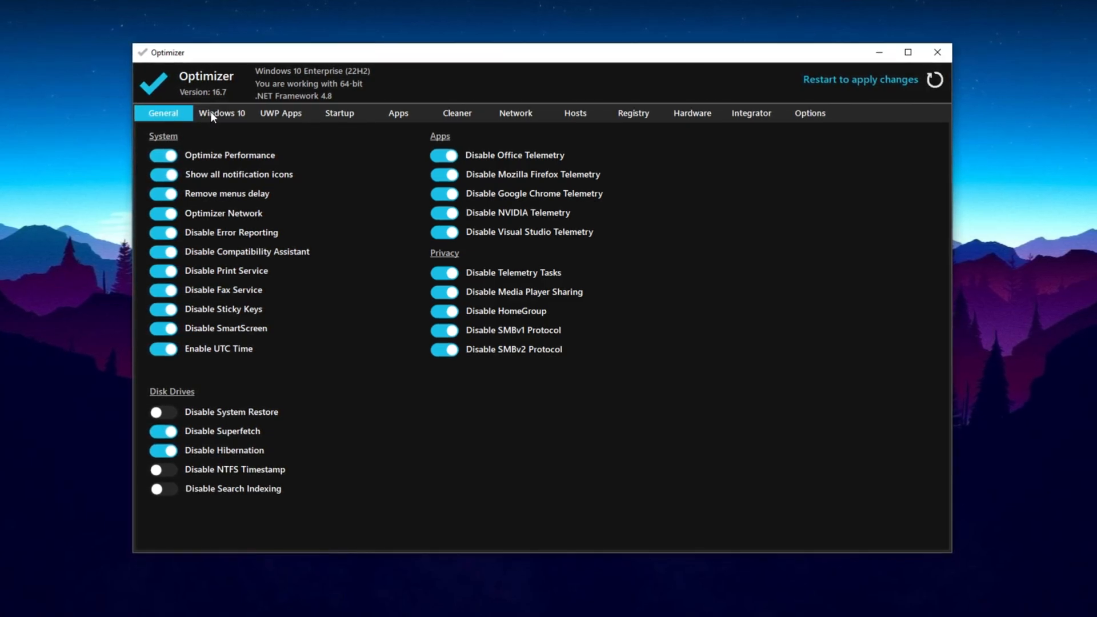
Switch Optimizer from the General tweaks to the Windows 10 tweaks tab
click(220, 113)
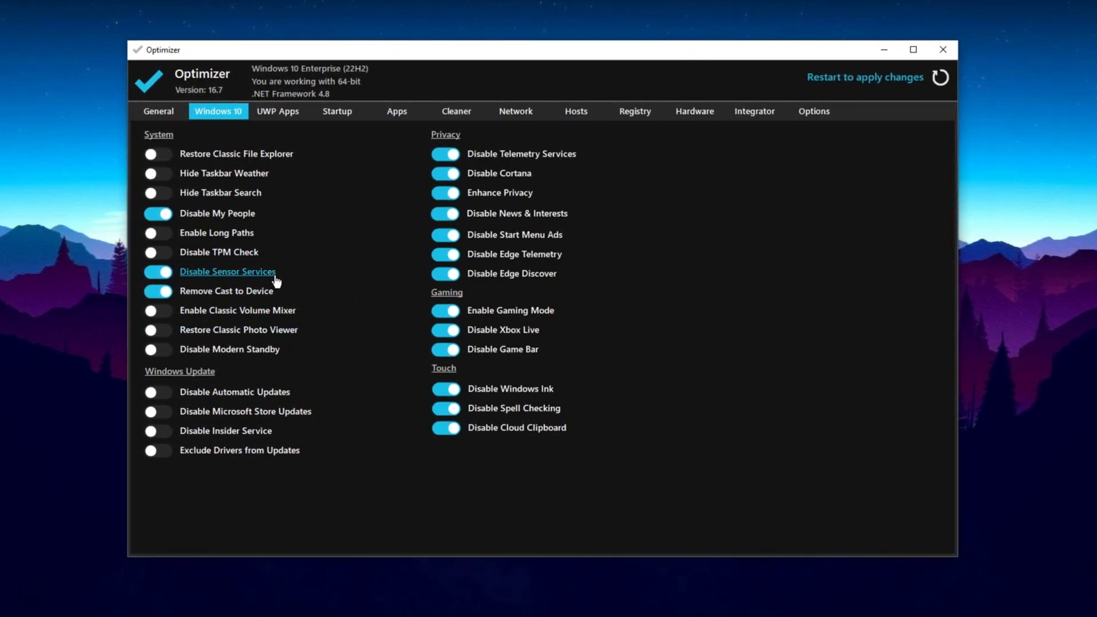
mouse_move(375, 311)
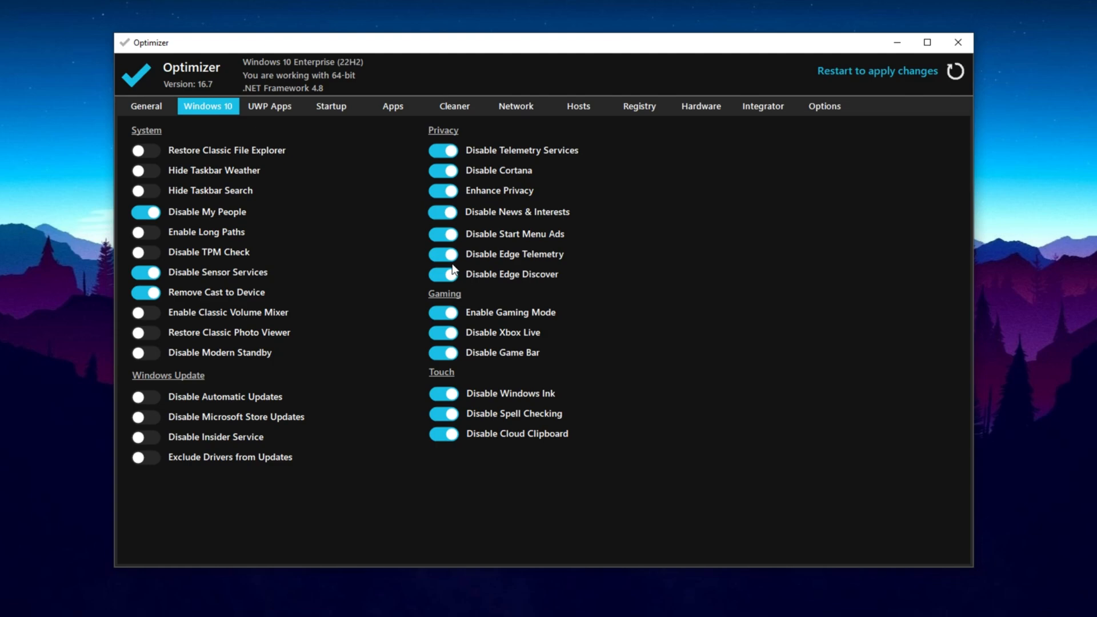
mouse_move(480, 336)
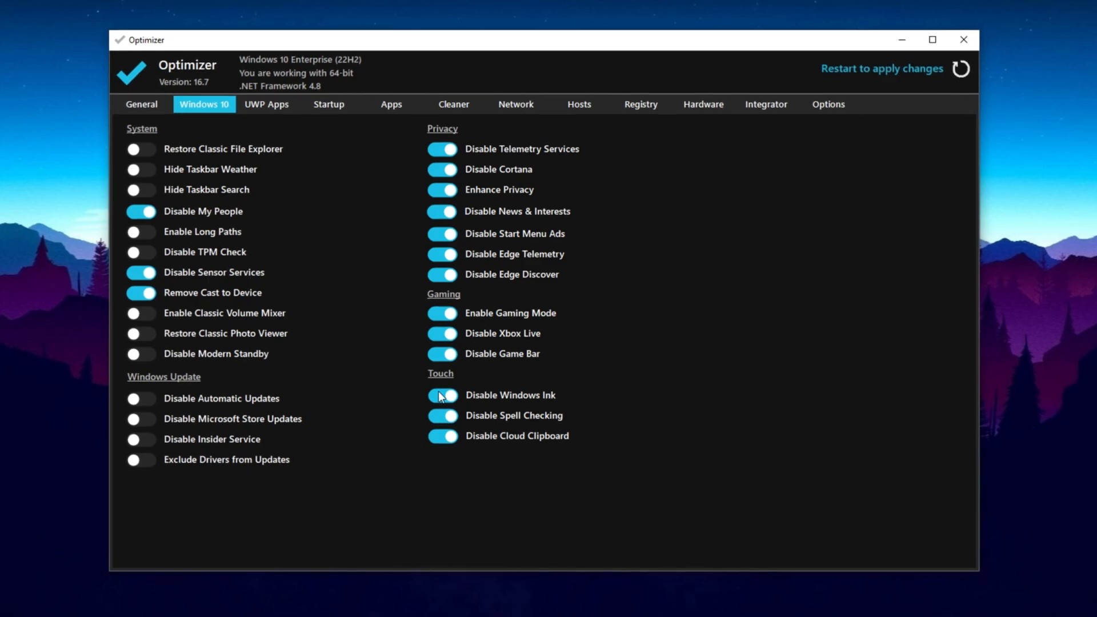
click(441, 394)
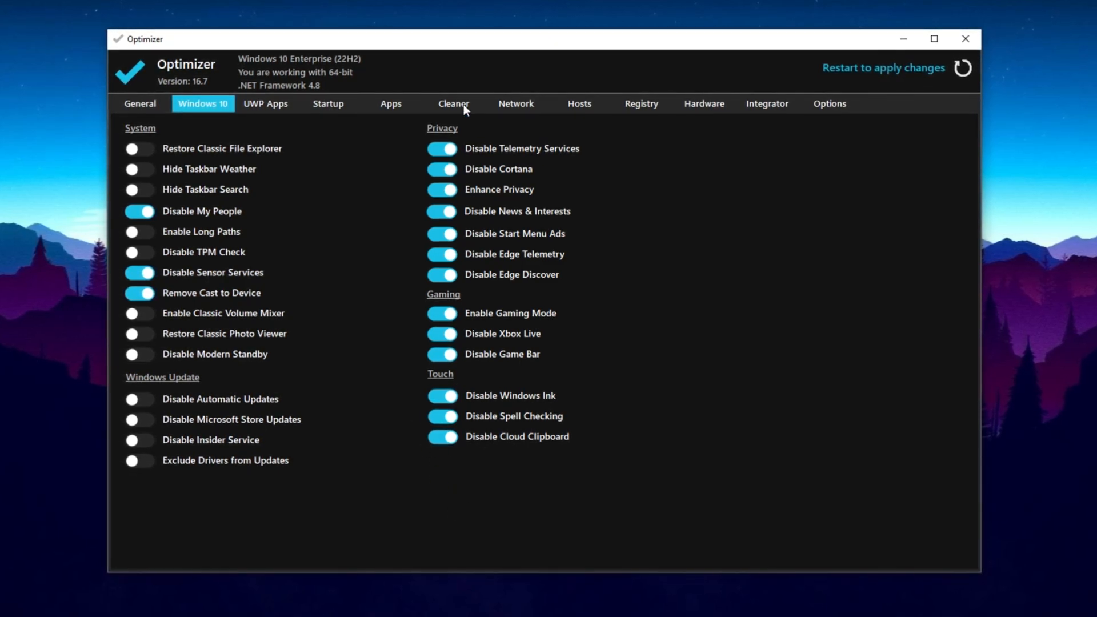
In Cleaner, analyze Windows temp files, minidumps, error reports and recycle bin, then clean 49.14 MB
click(453, 103)
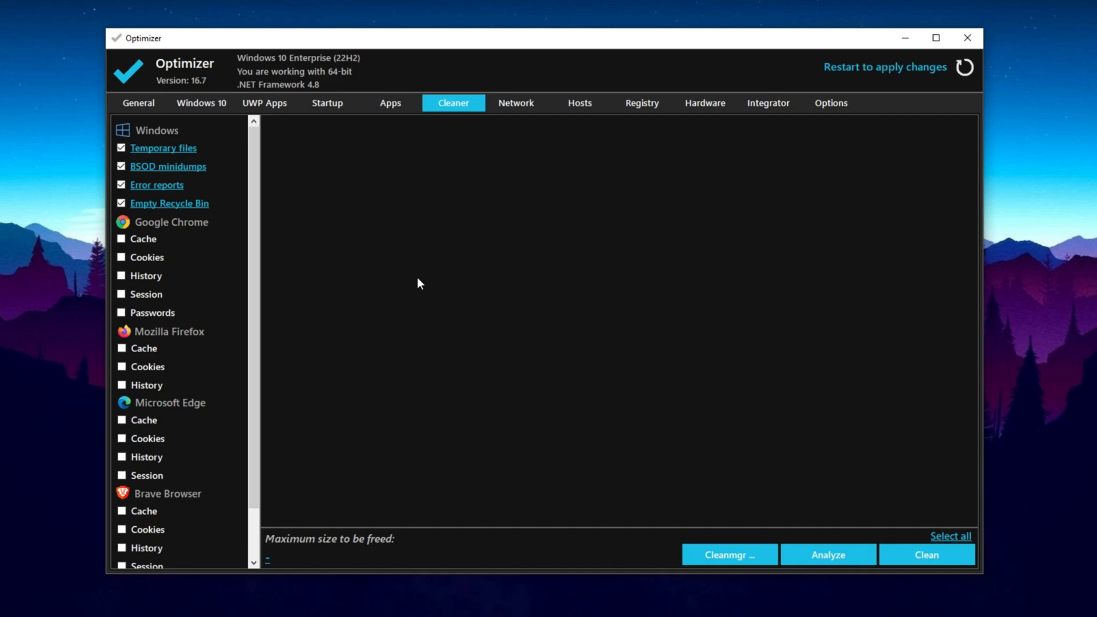
click(120, 147)
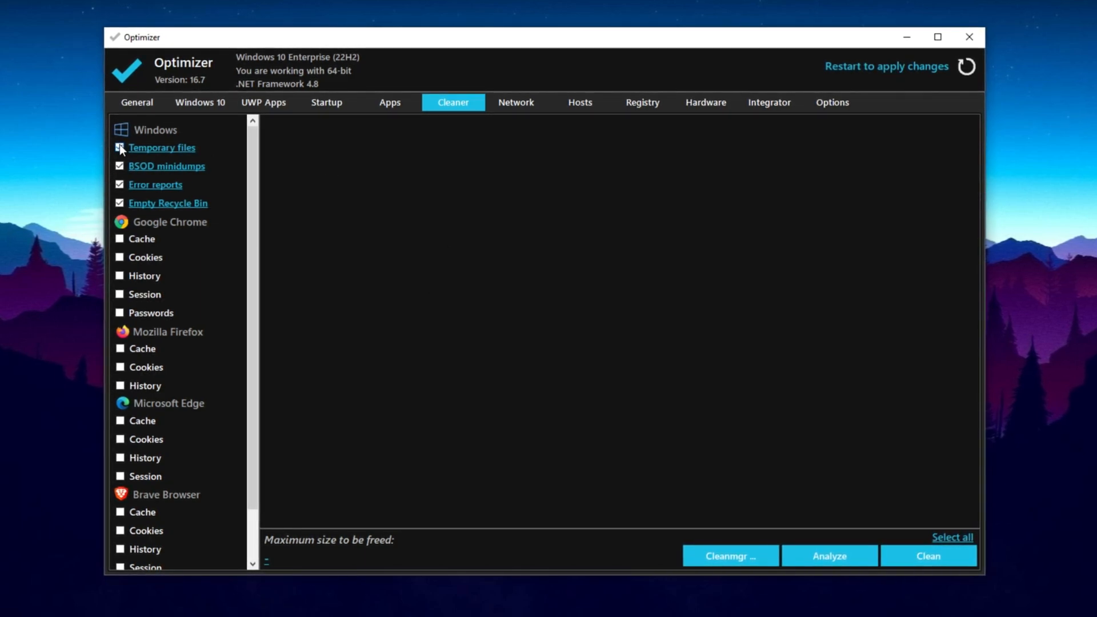
click(119, 147)
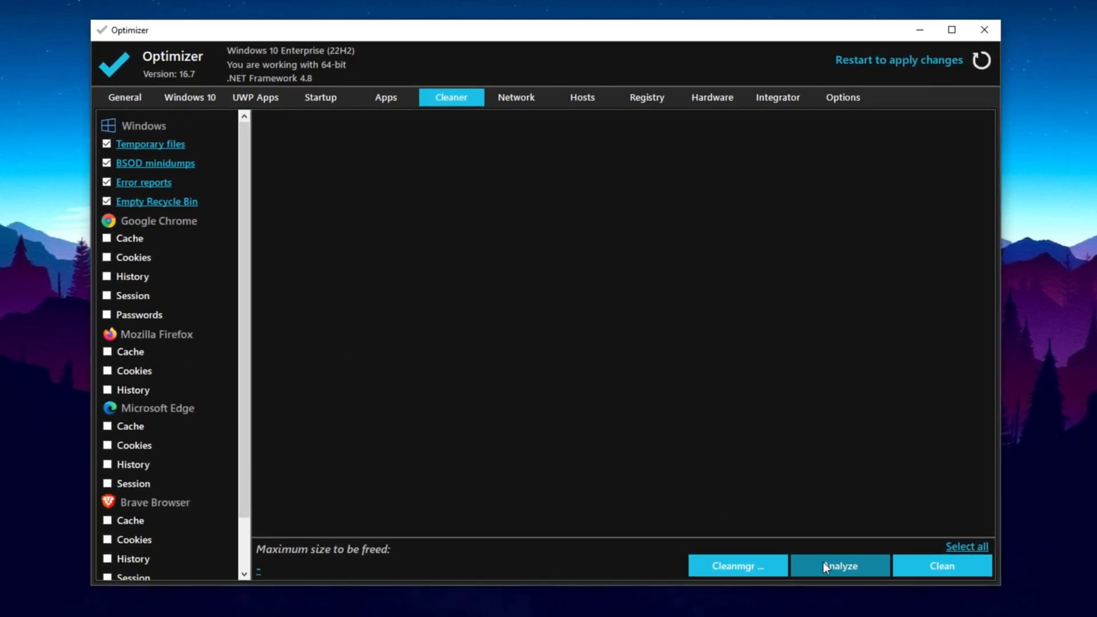
click(840, 566)
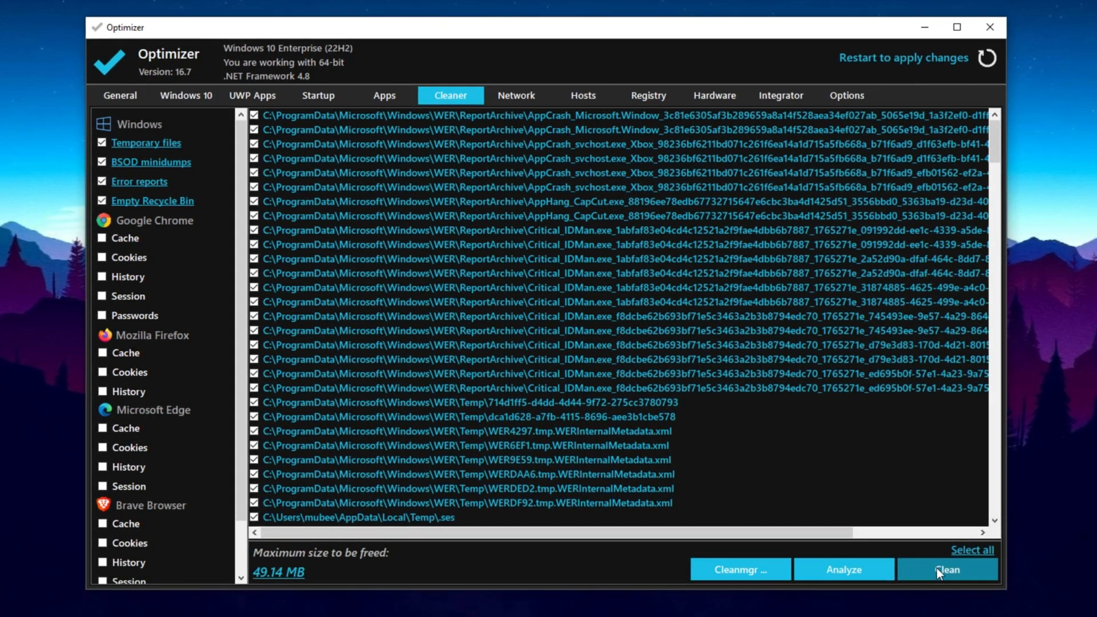
click(949, 569)
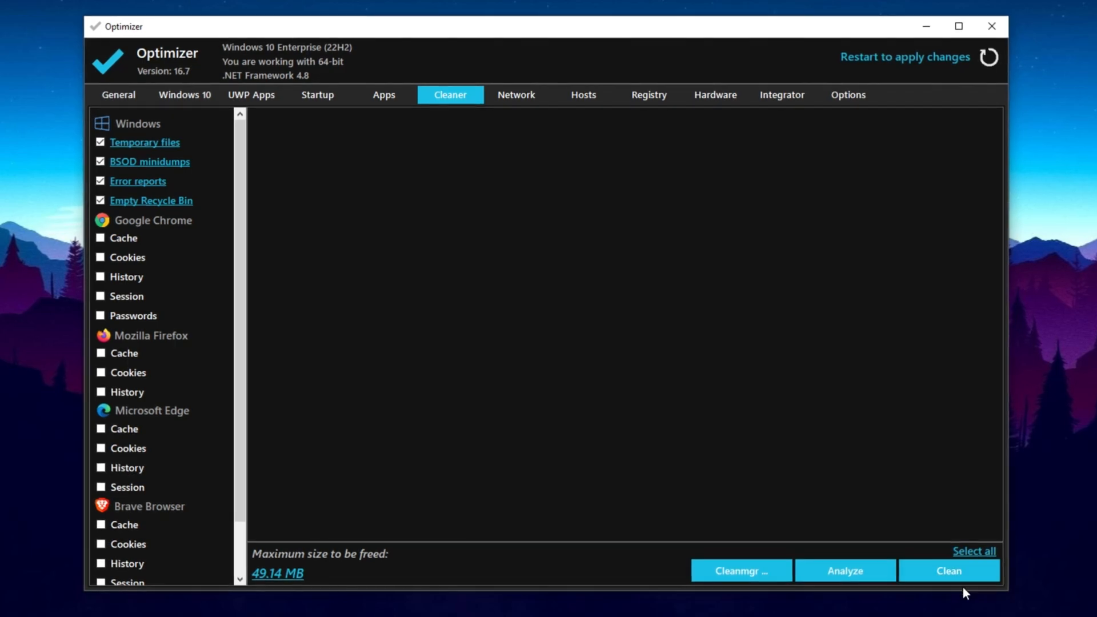
mouse_move(678, 495)
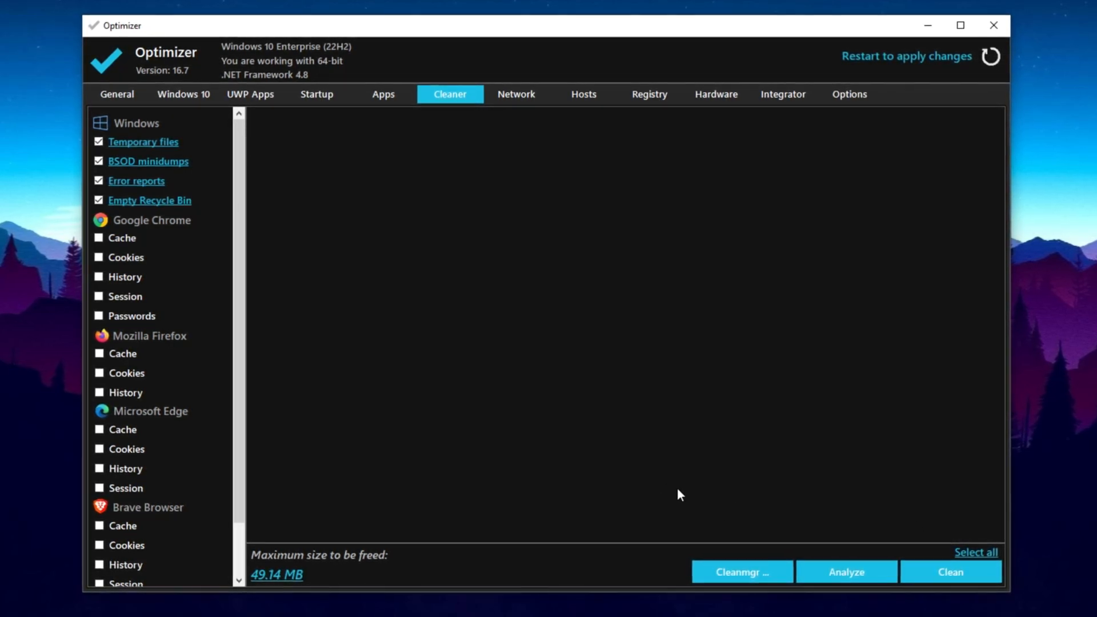
Show Optimizer's UWP Apps list of removable apps such as OneNote, Netflix and Paint
click(249, 93)
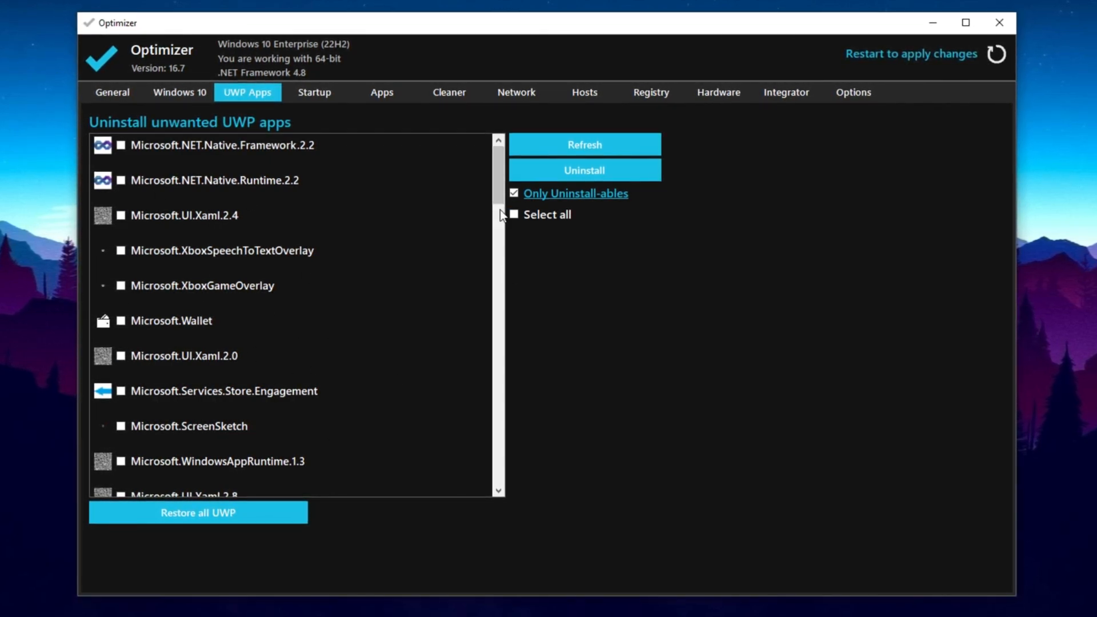
scroll(down, 3)
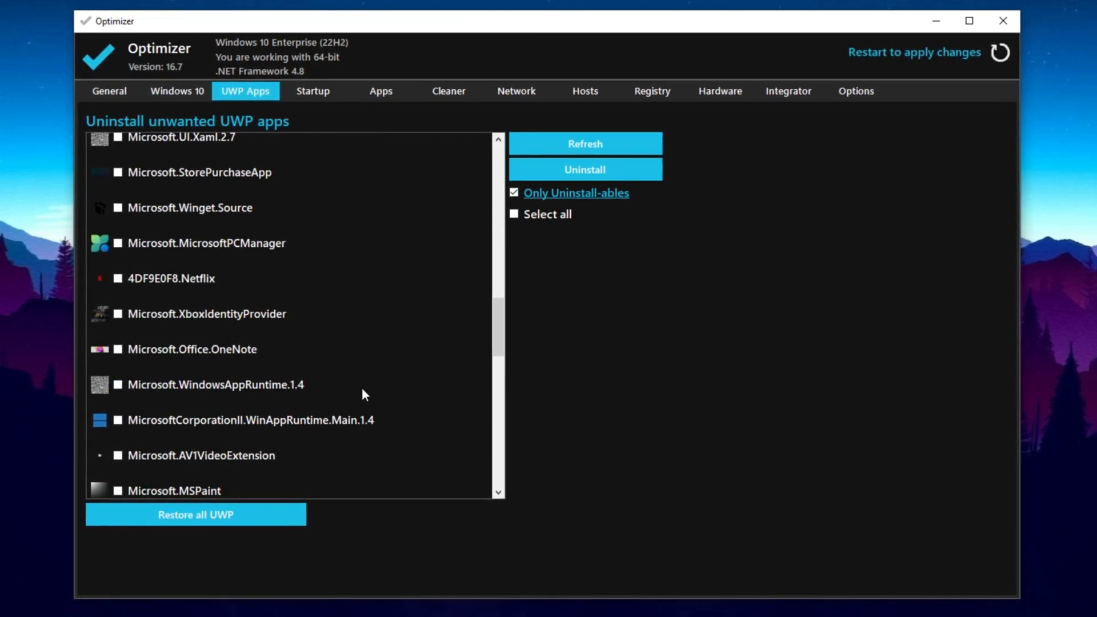
mouse_move(379, 360)
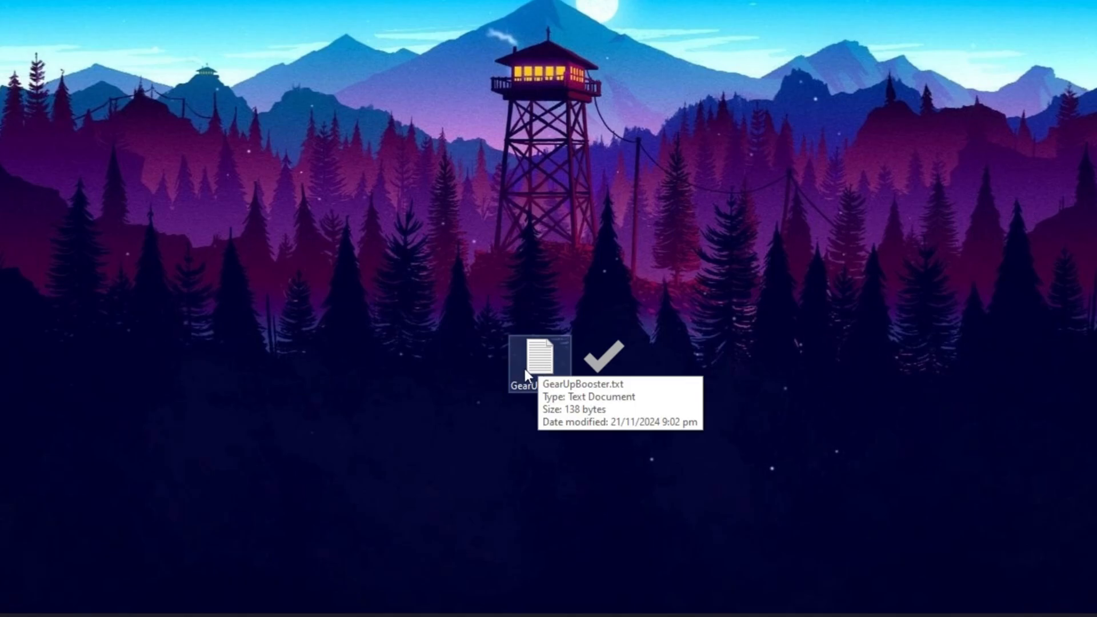
double_click(542, 362)
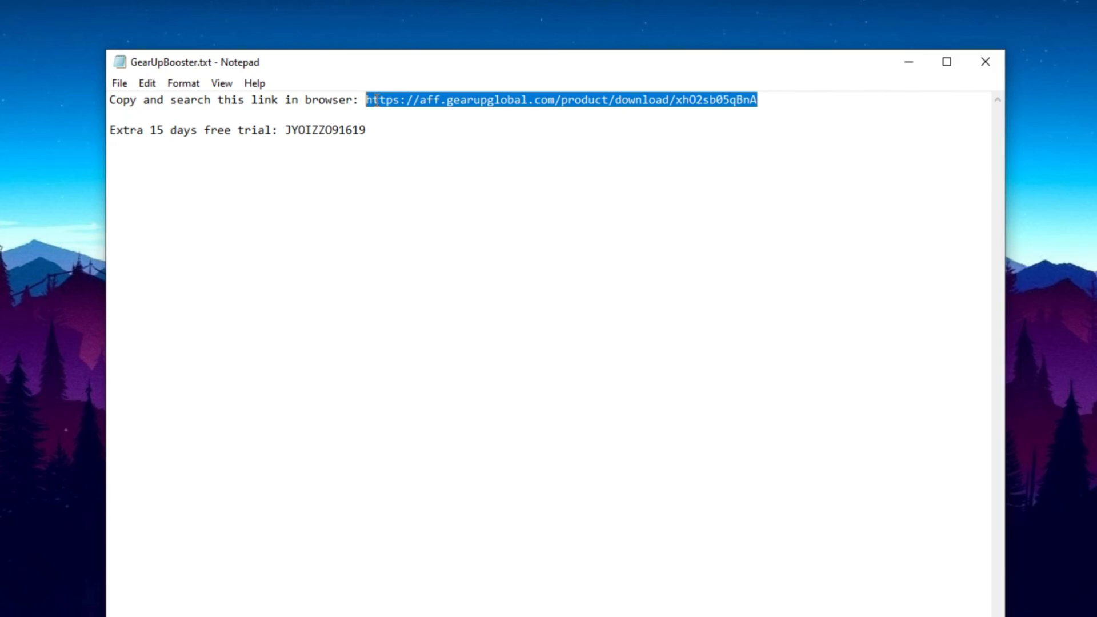
right_click(524, 100)
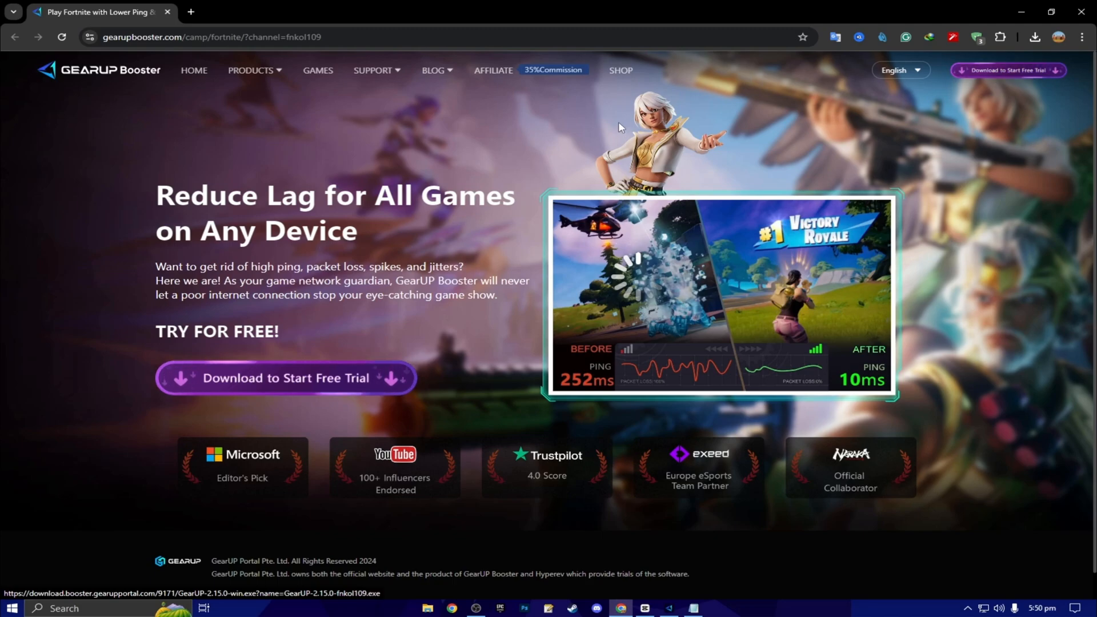
mouse_move(673, 169)
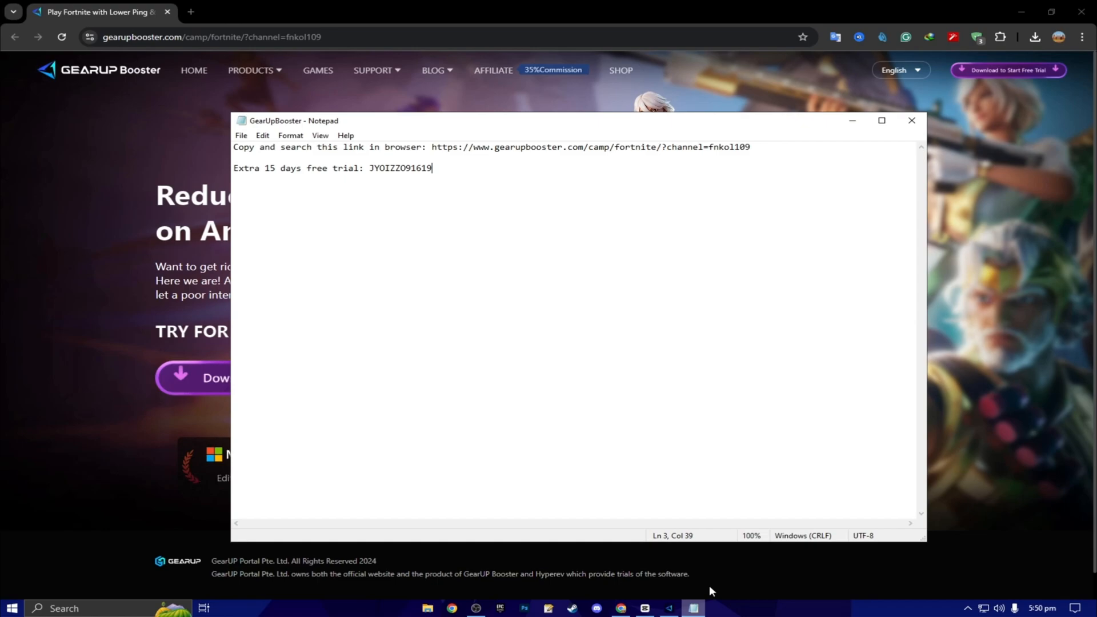
double_click(400, 168)
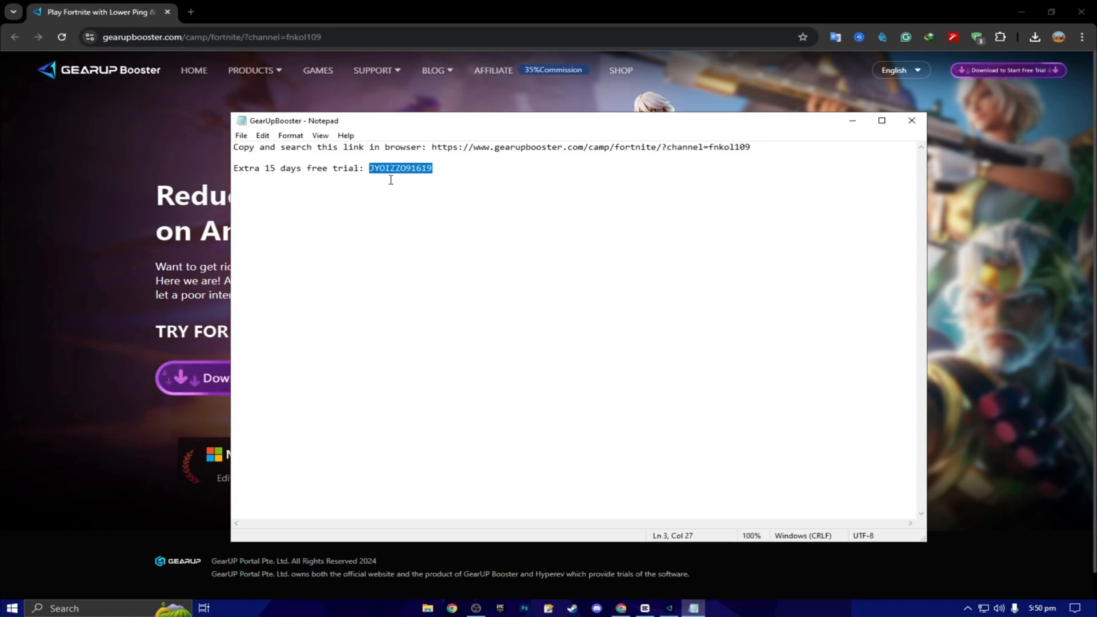
click(464, 168)
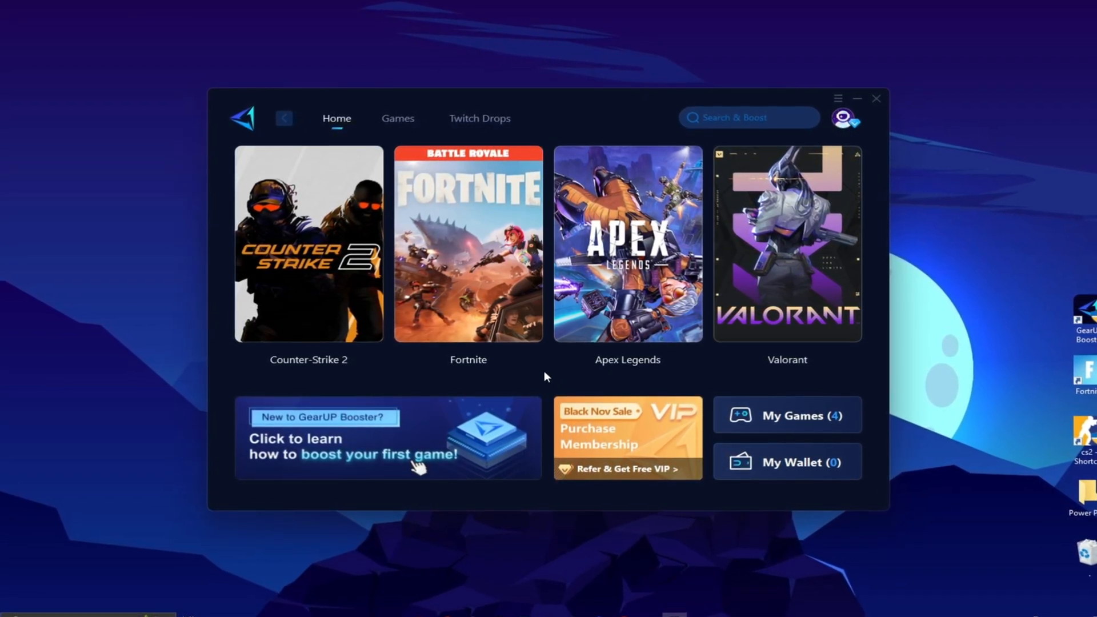
Browse the GearUP Booster game catalogue through the Action and Racing categories and back home
click(396, 116)
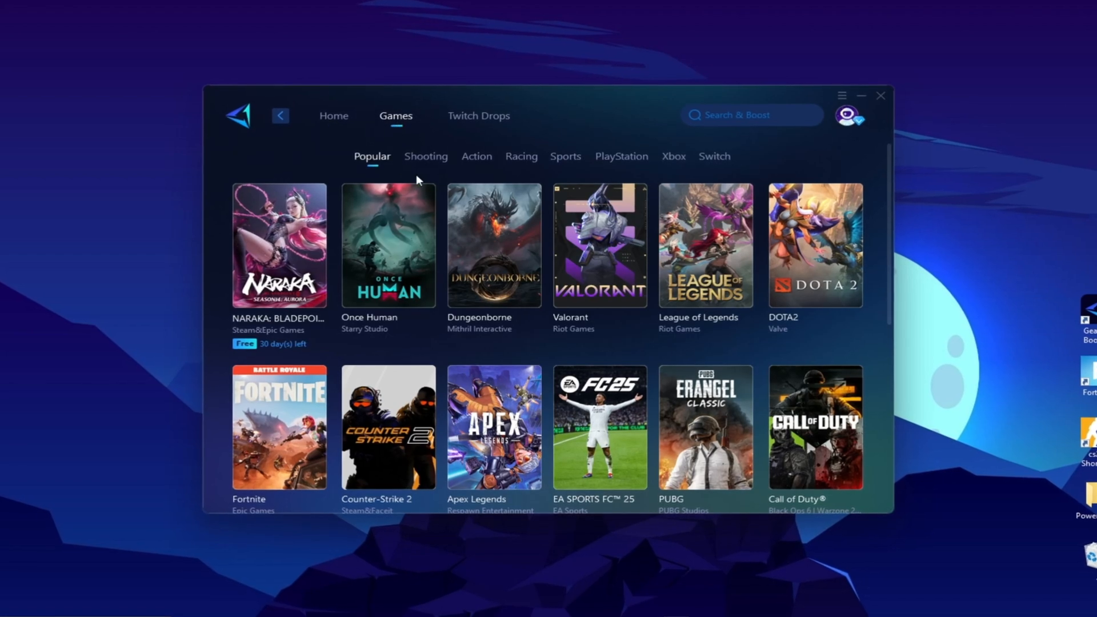
click(476, 156)
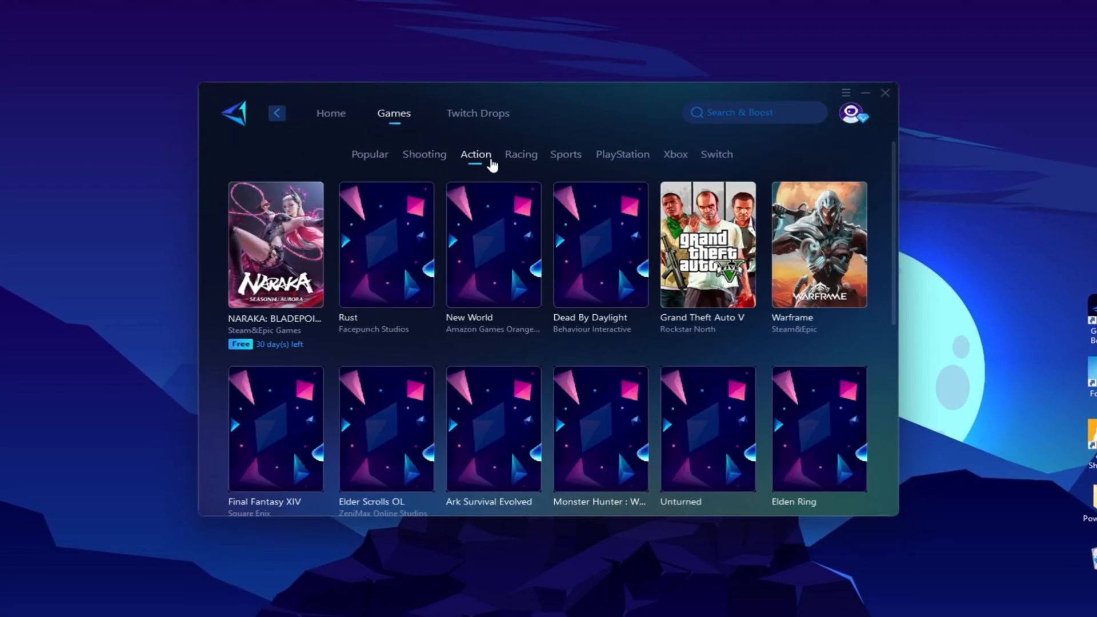
click(521, 154)
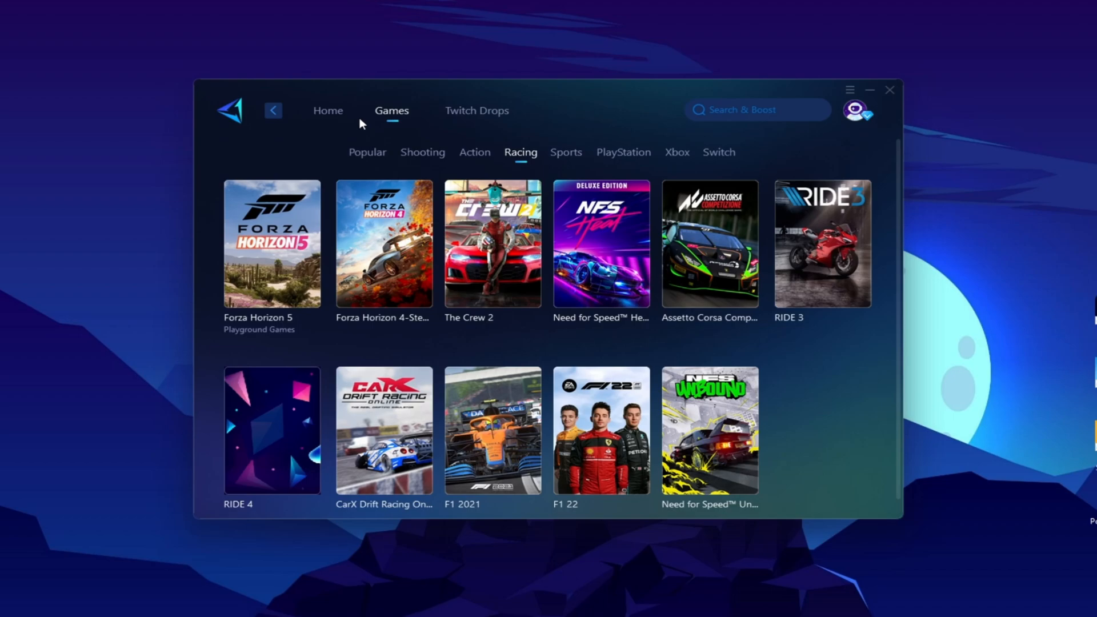
click(324, 110)
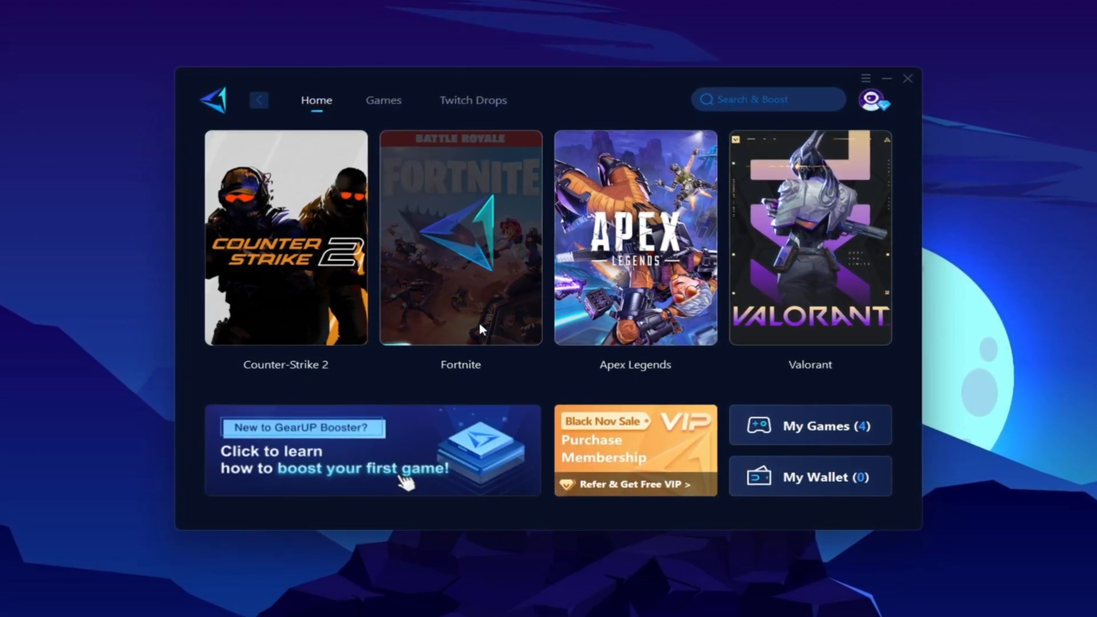
Boost Fortnite on the automatic server and node, then hide the booster window
click(460, 237)
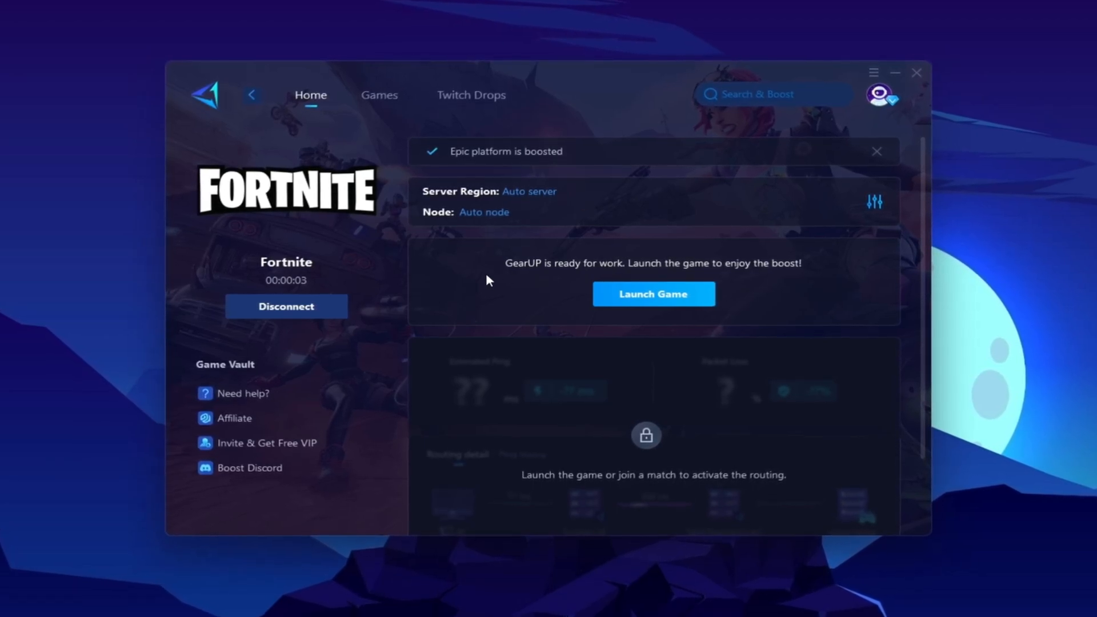
mouse_move(652, 294)
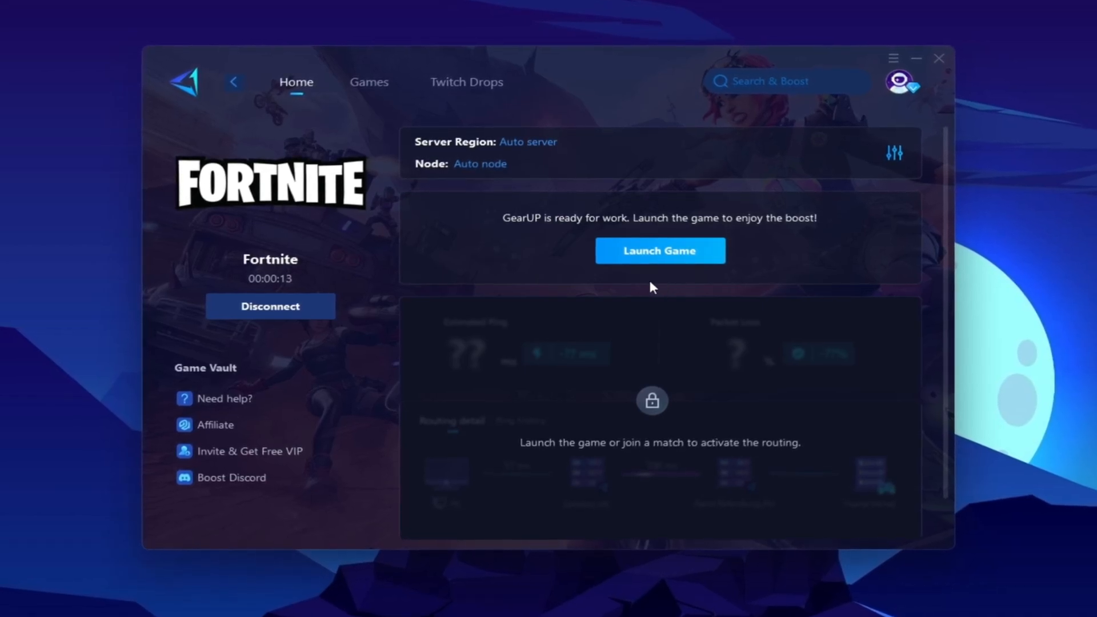
click(917, 59)
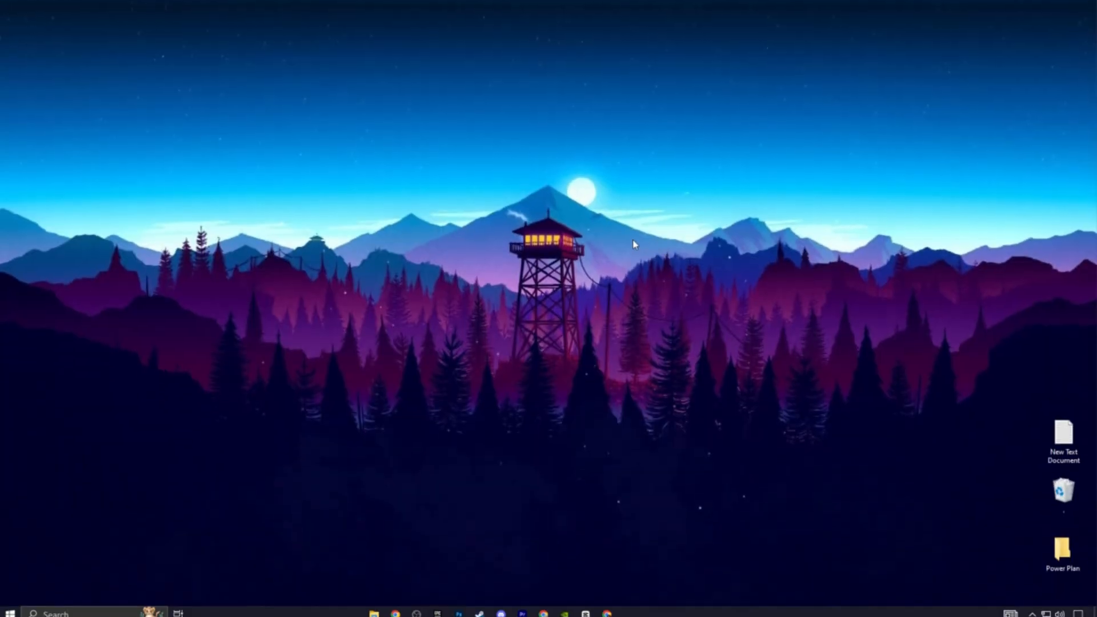
Verify Game Bar and Game Mode are both off in Settings, returning to the home page
text(game)
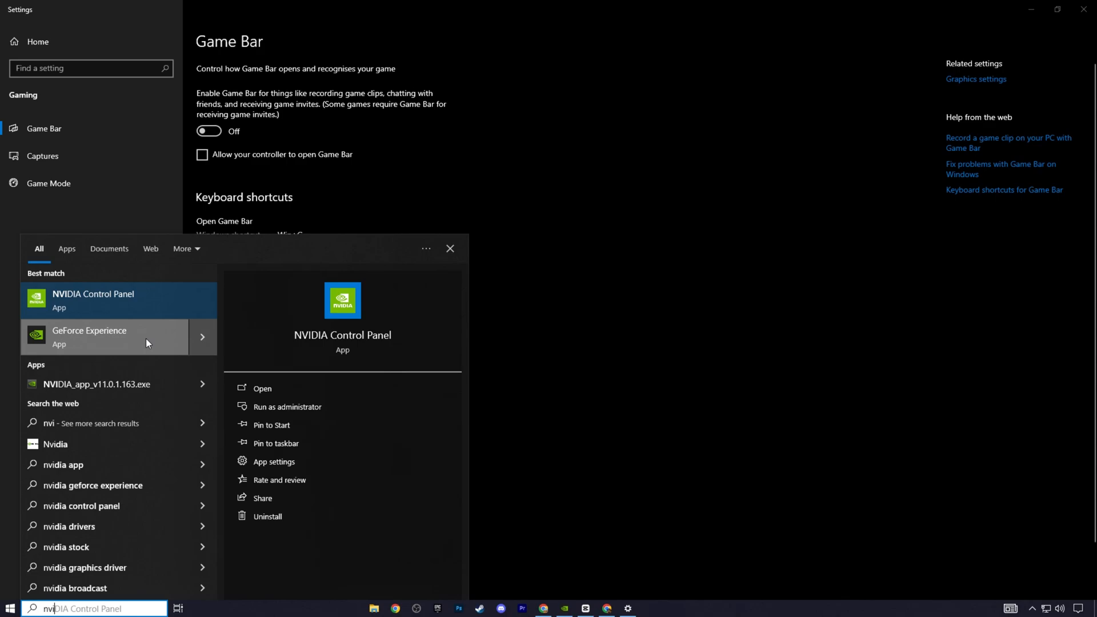
mouse_move(111, 339)
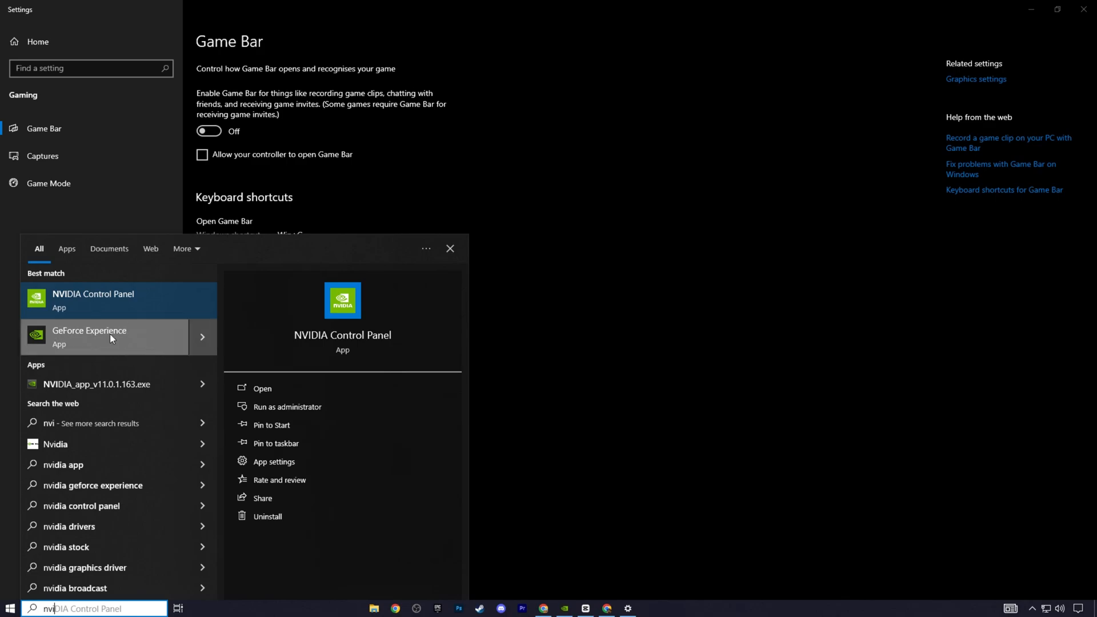
mouse_move(153, 350)
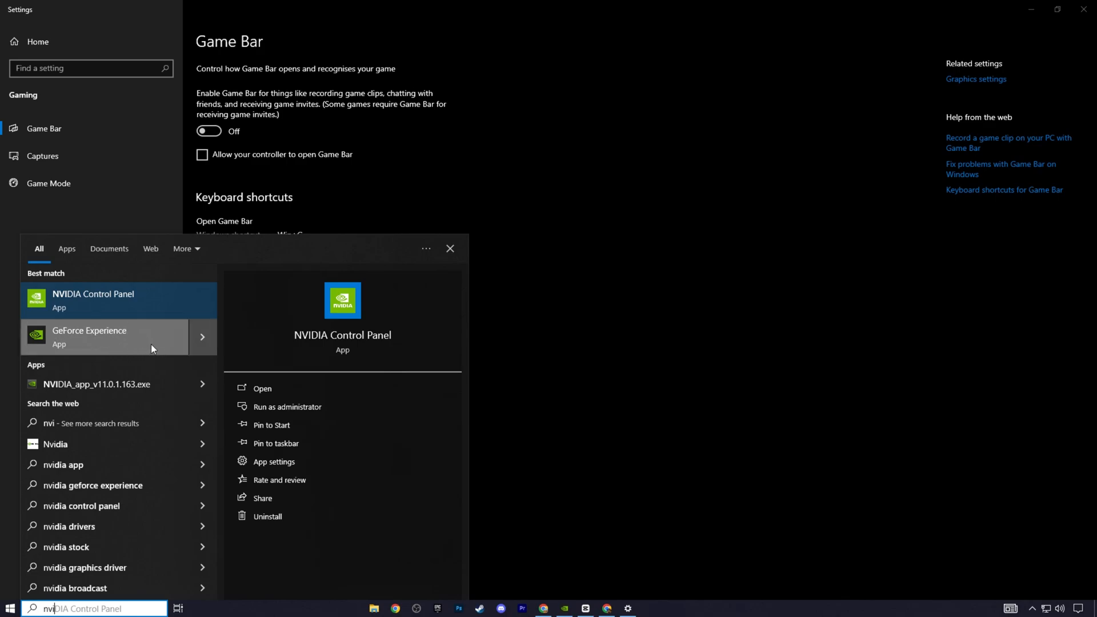
mouse_move(135, 341)
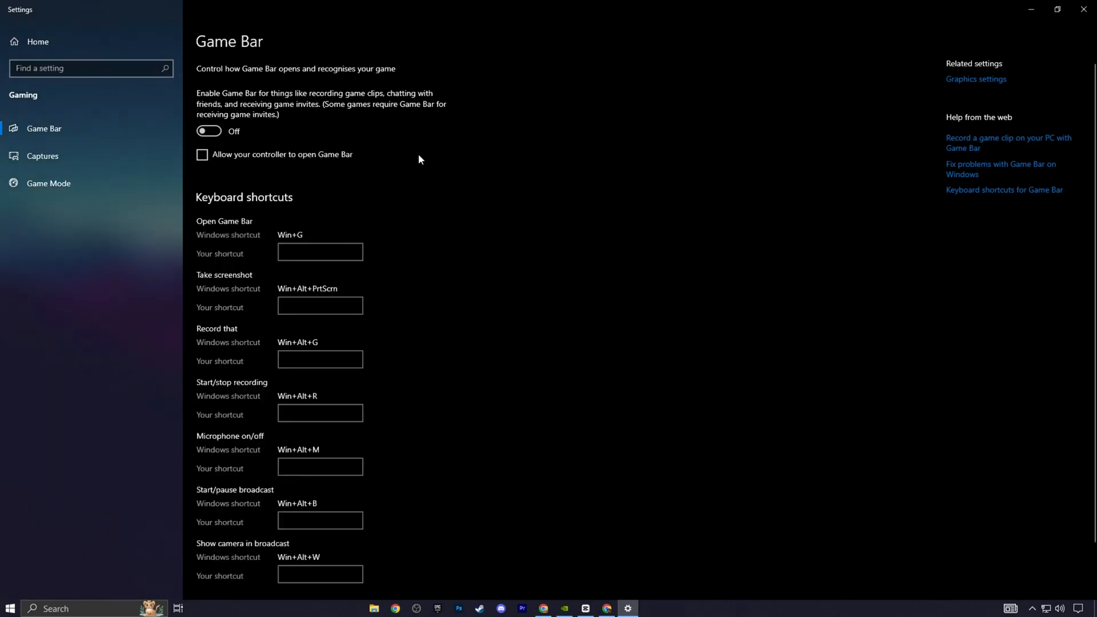
click(48, 182)
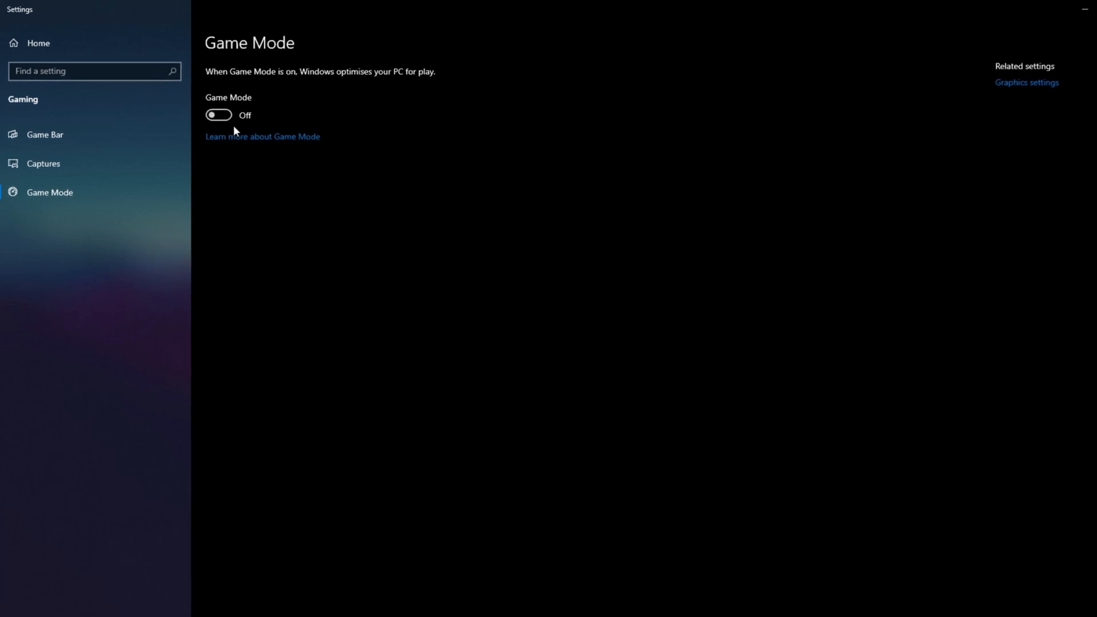
click(12, 9)
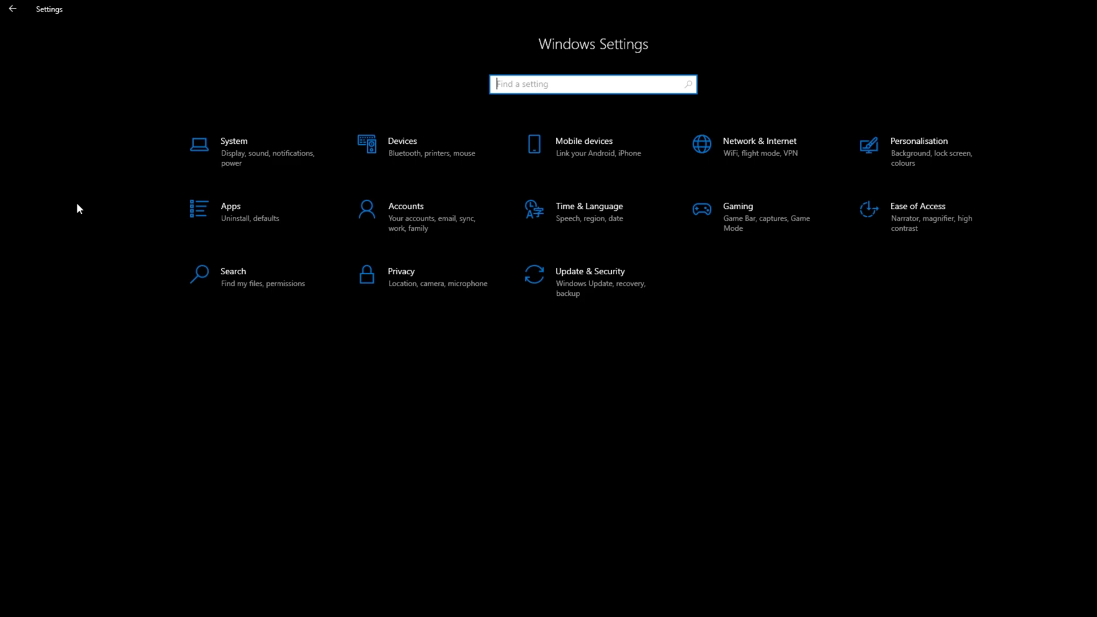
Confirm notifications and Focus assist are off, switch Snap windows off in Multi-tasking, and close Settings
click(234, 148)
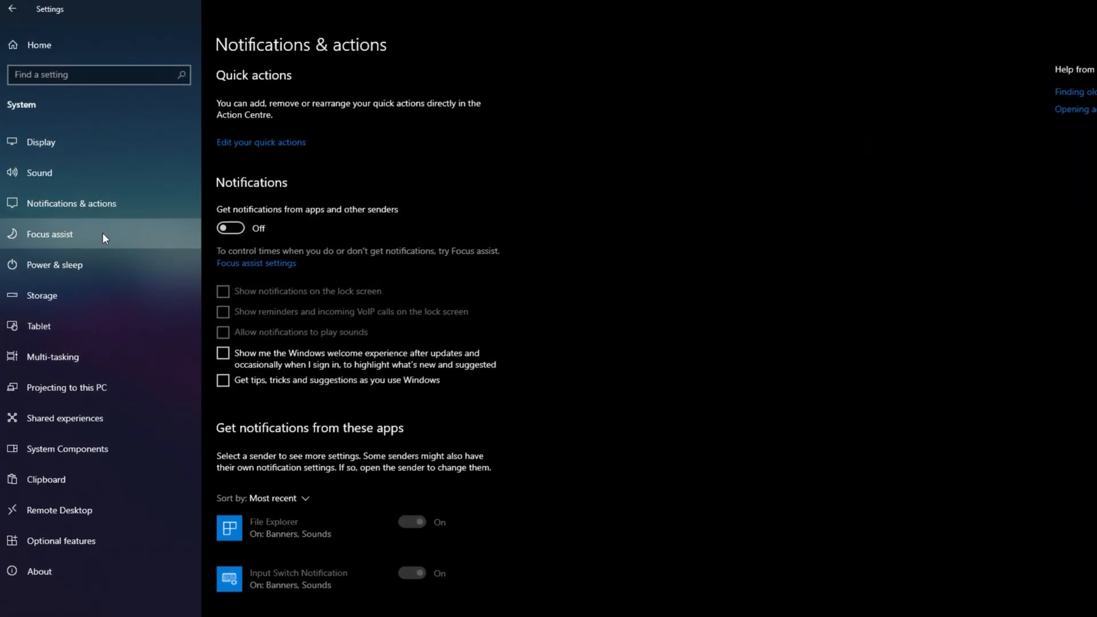
click(50, 233)
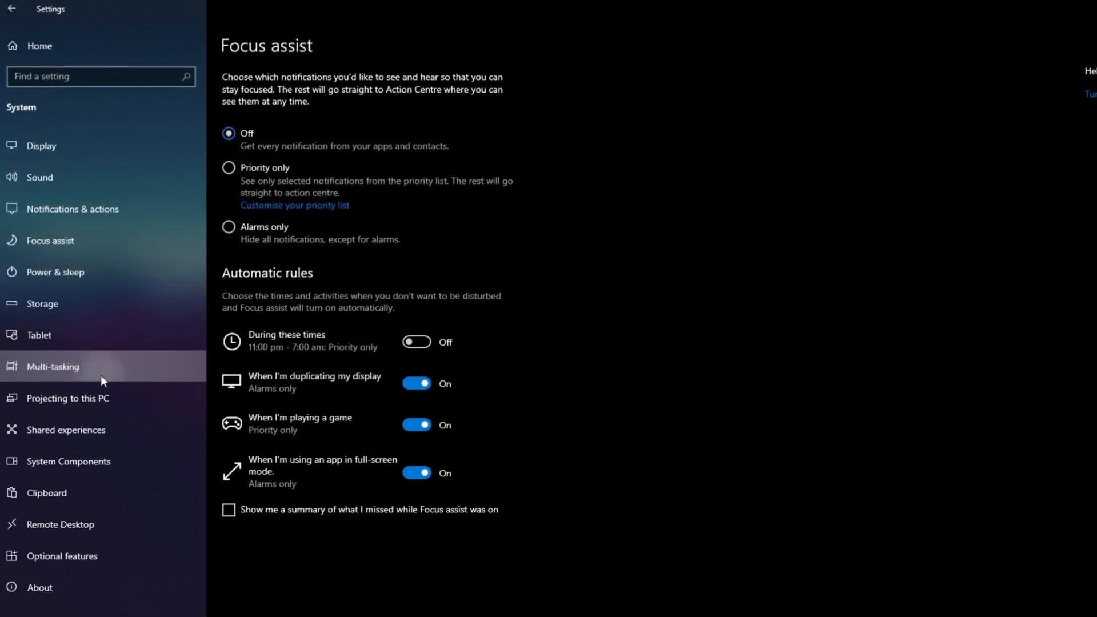
click(52, 366)
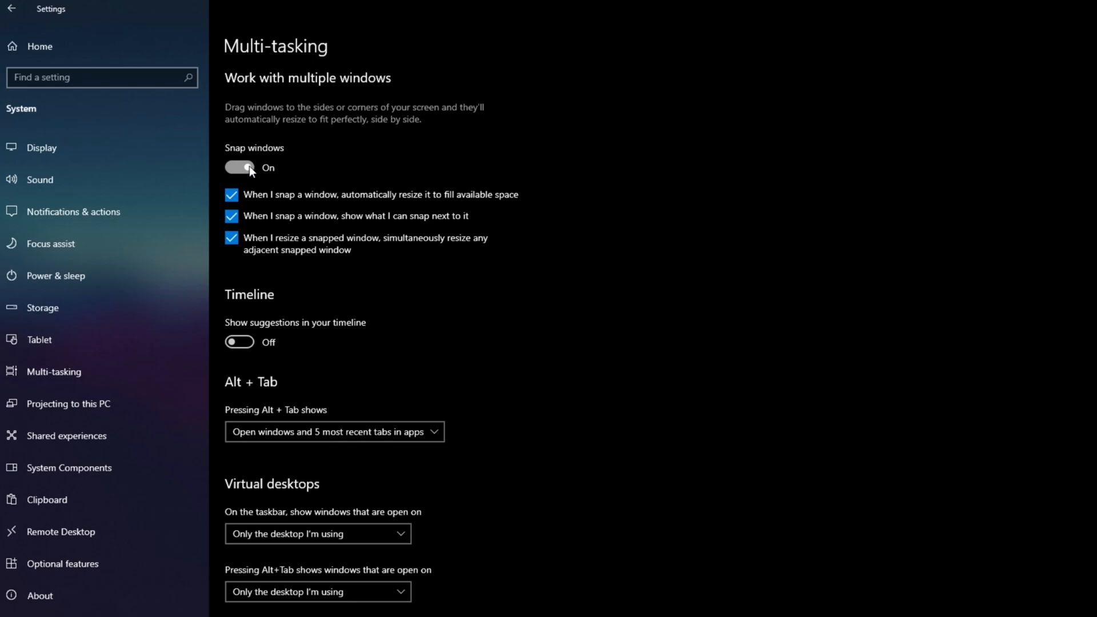
click(240, 167)
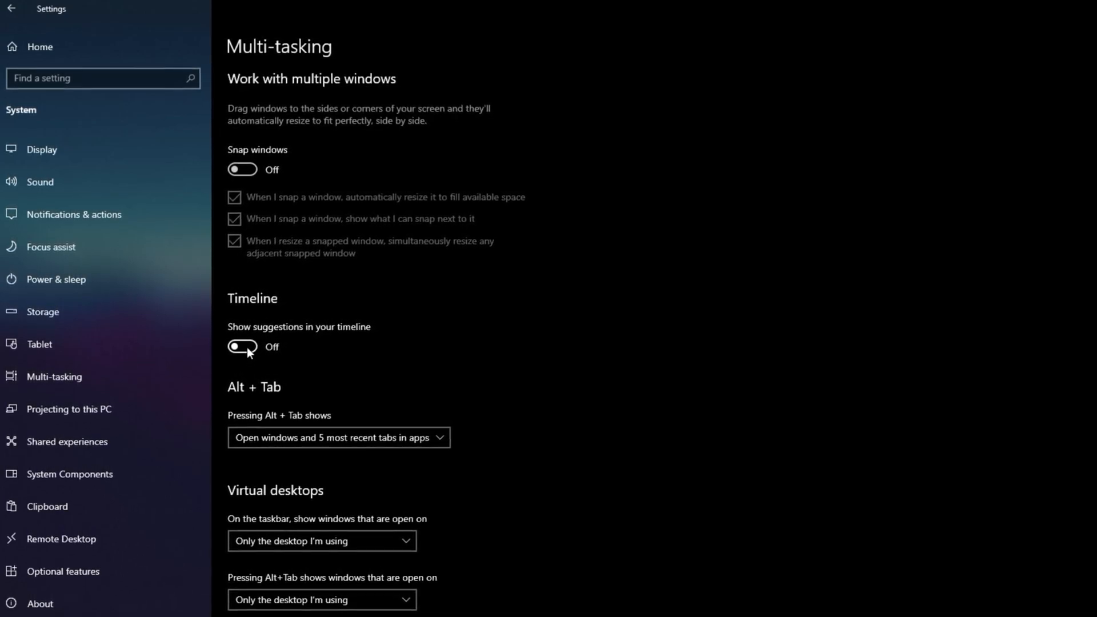
click(61, 539)
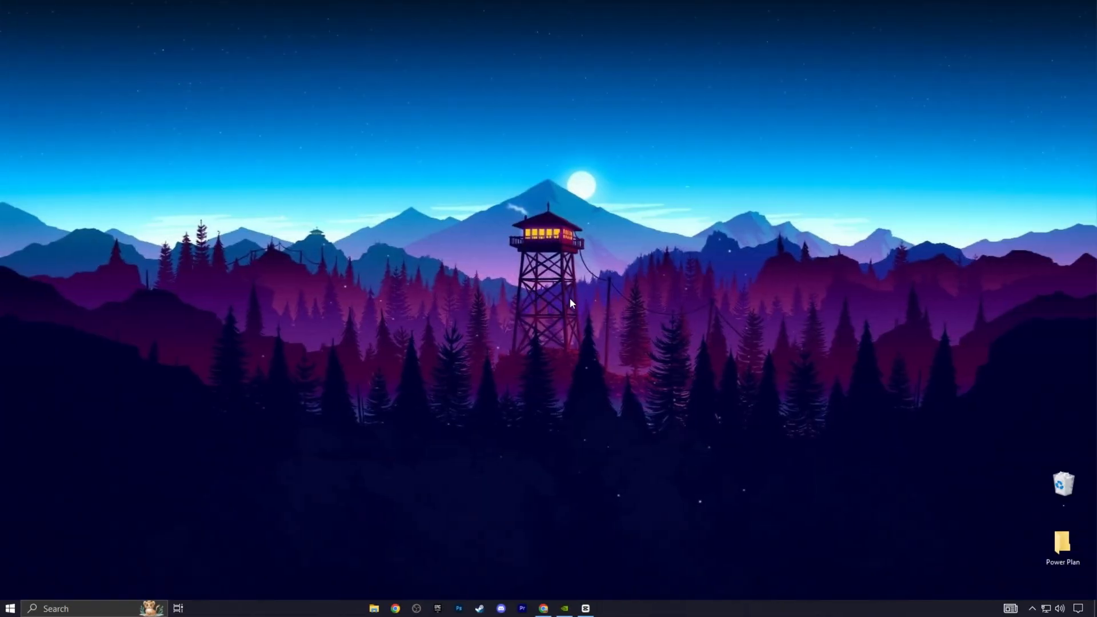
mouse_move(596, 259)
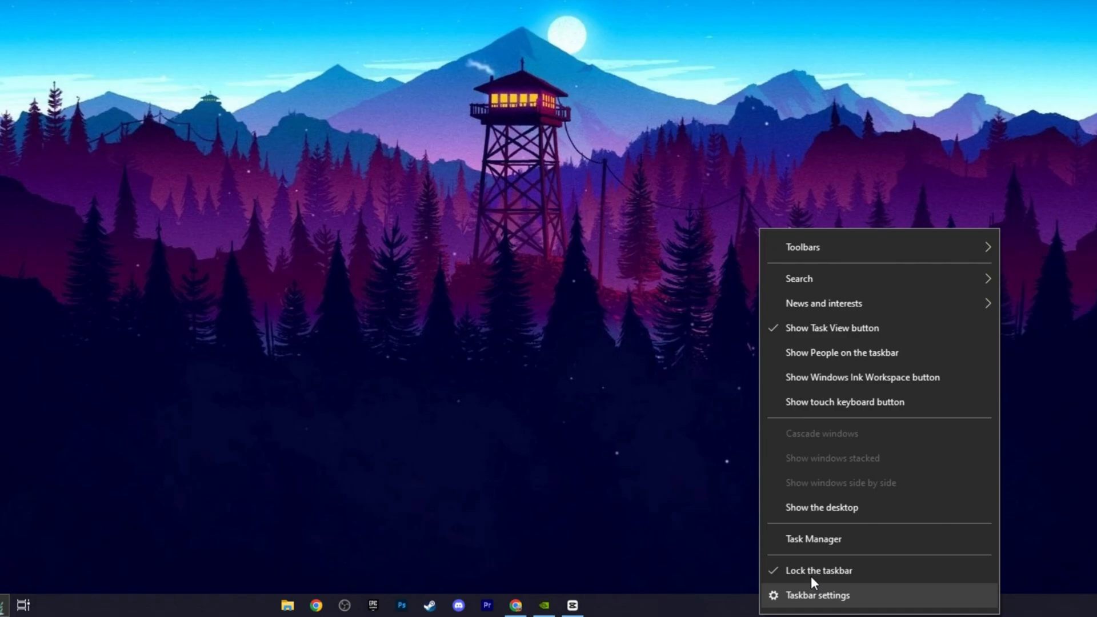
Review Task Manager's mostly-disabled Startup apps, then the Processes and Services lists
click(813, 538)
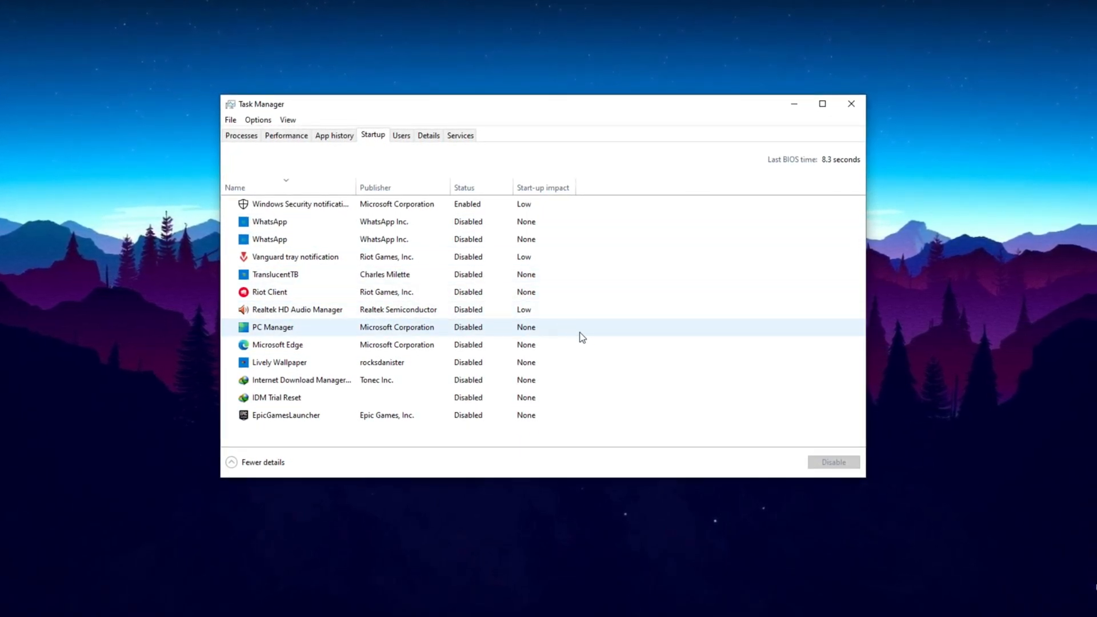
click(850, 104)
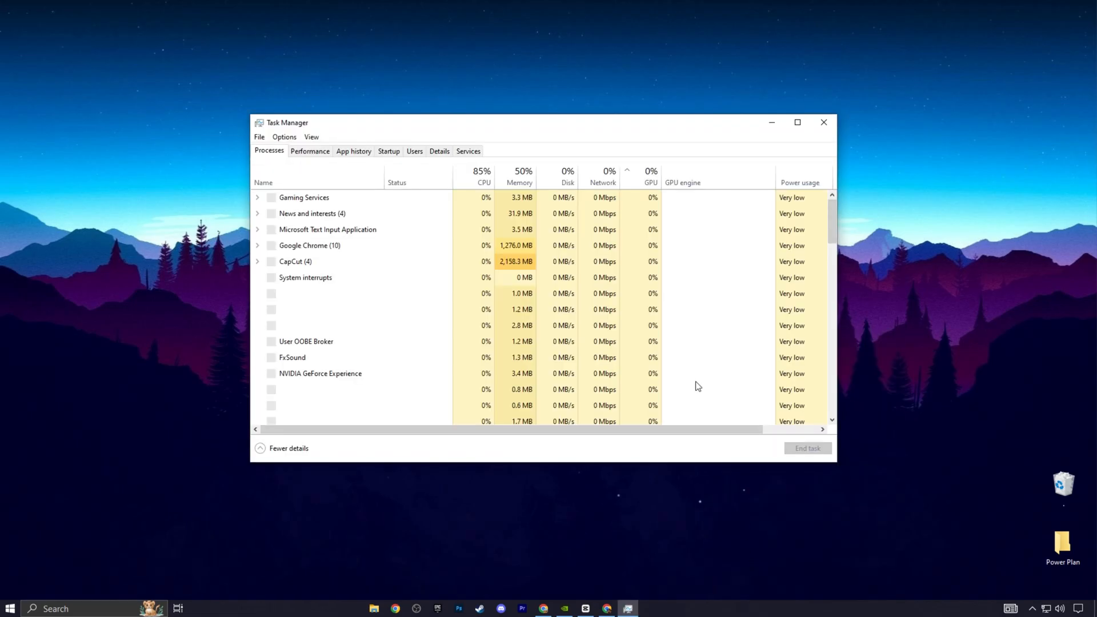
click(468, 148)
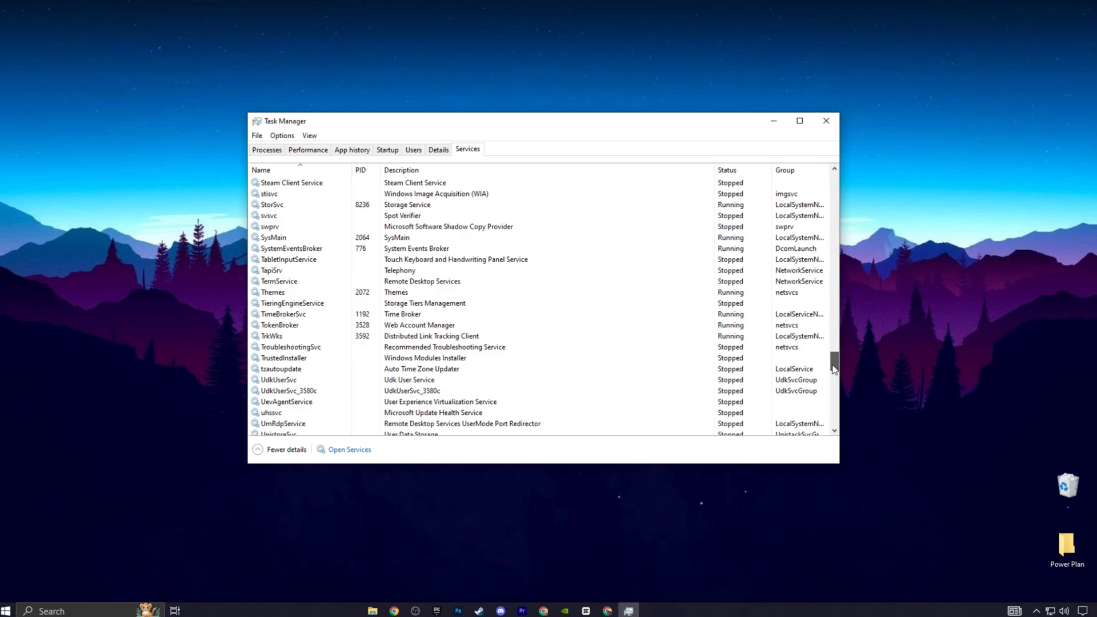
scroll(down, 3)
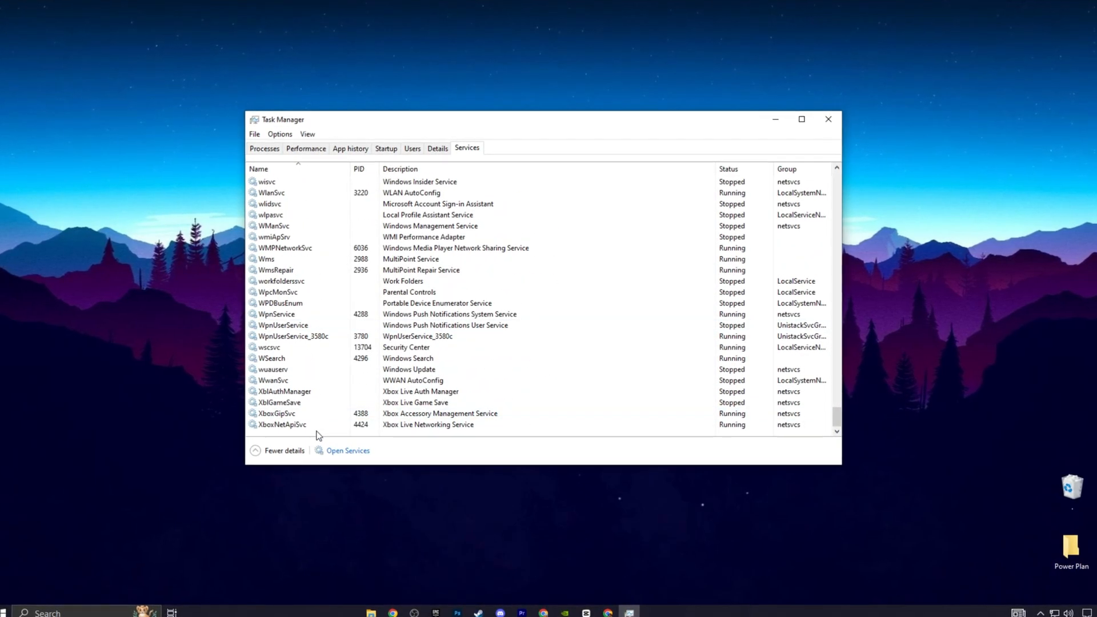